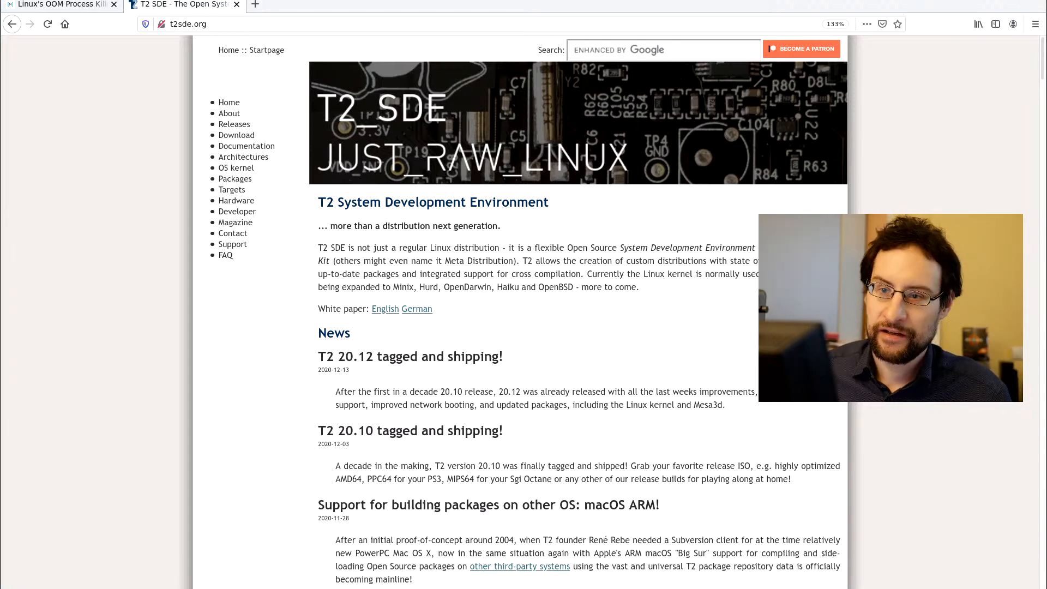
pyautogui.moveTo(78, 108)
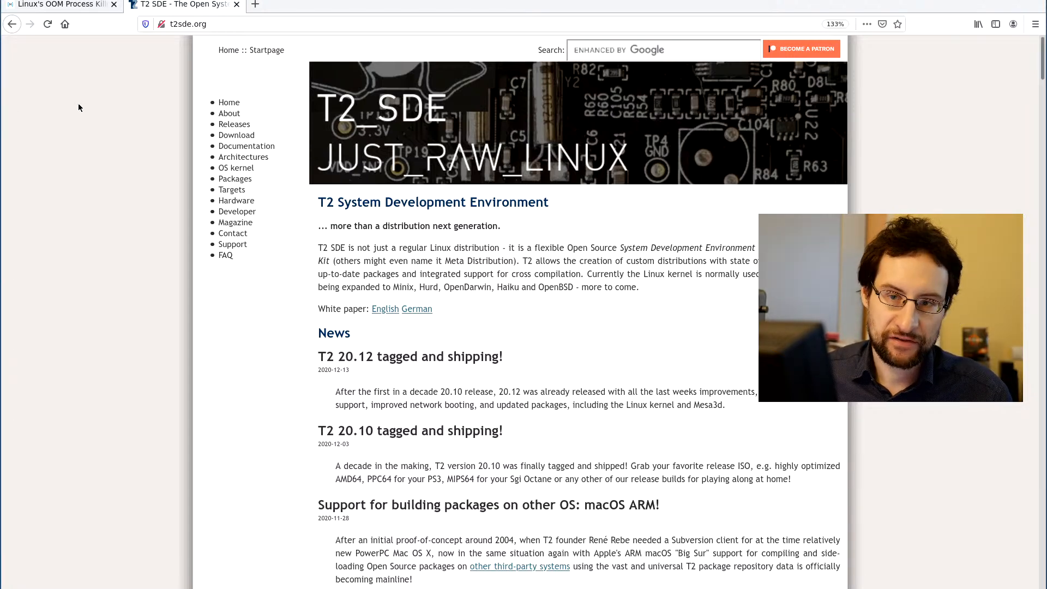
# - Switch to the Memset docs tab showing the Linux's OOM Process Killer article
pyautogui.click(60, 5)
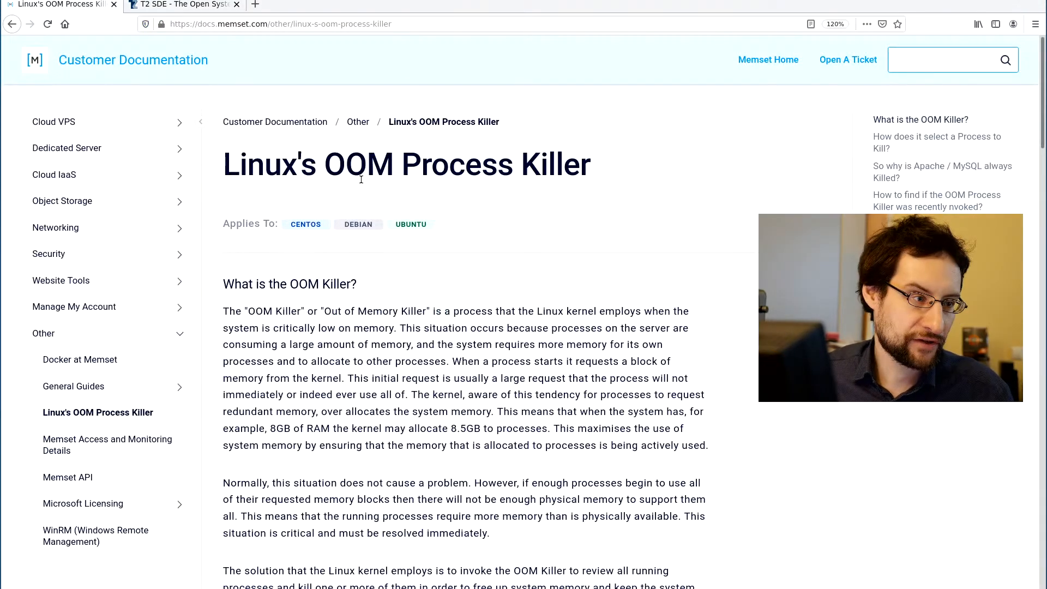
pyautogui.click(948, 60)
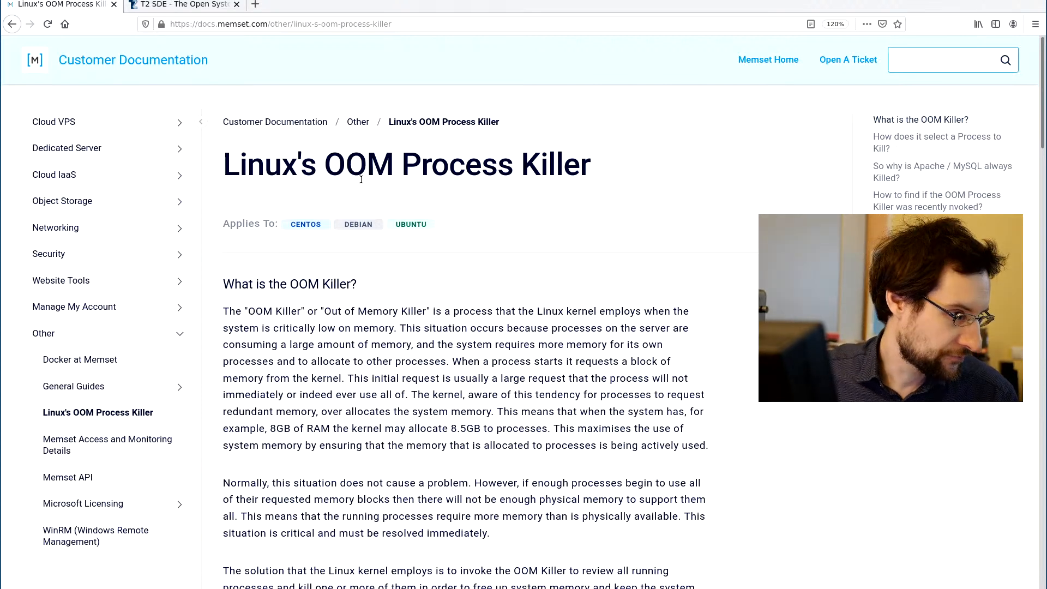
pyautogui.click(948, 59)
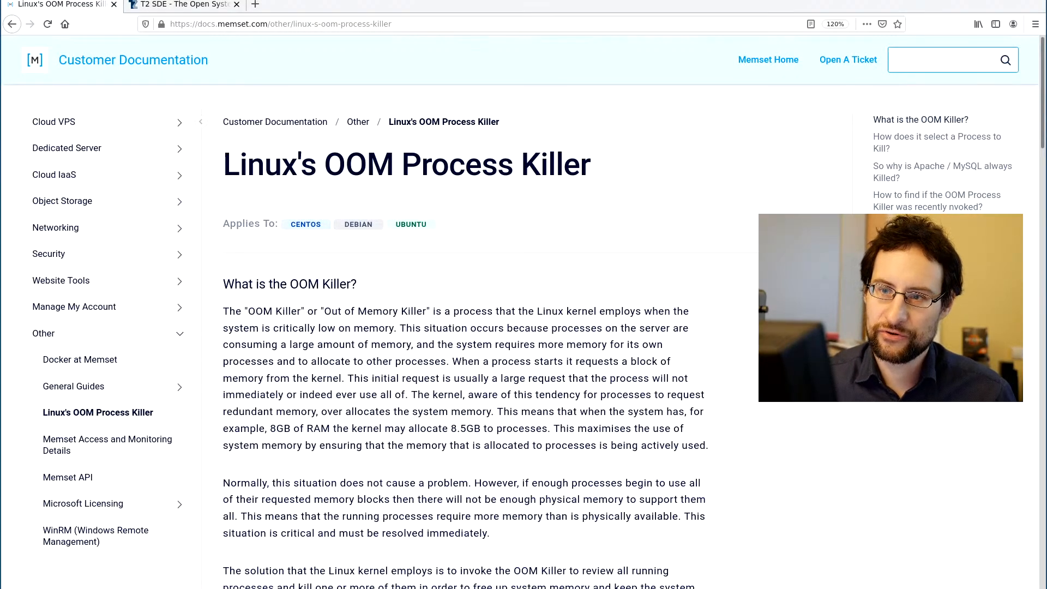
pyautogui.click(181, 6)
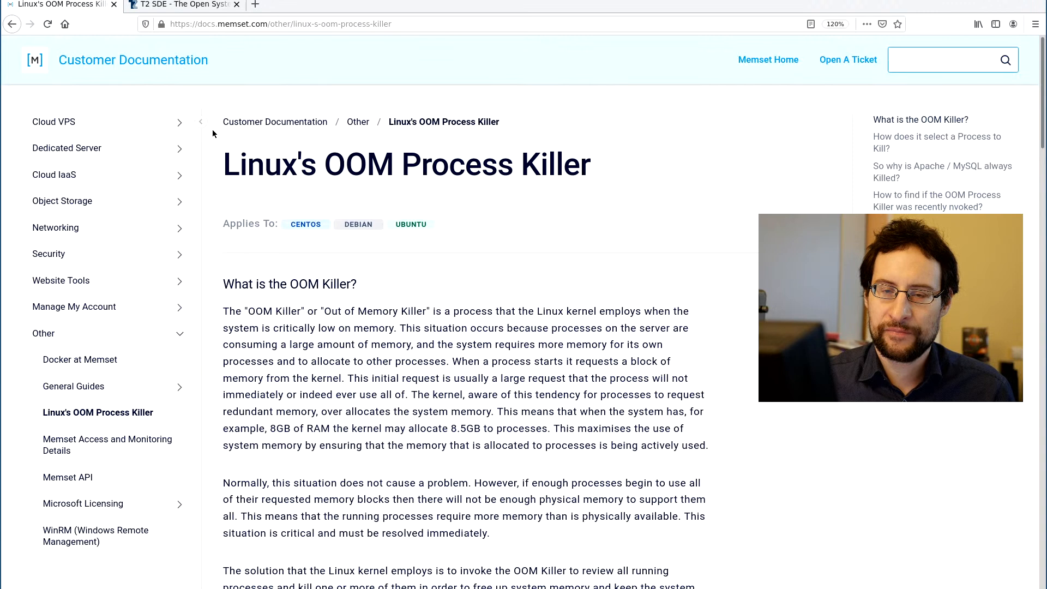
pyautogui.click(948, 59)
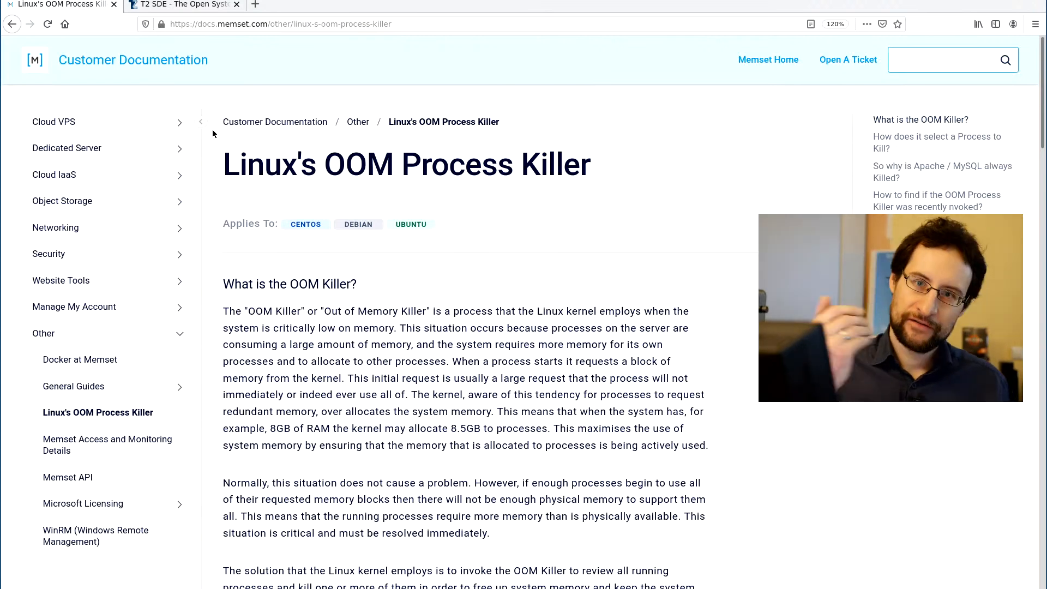
pyautogui.click(948, 59)
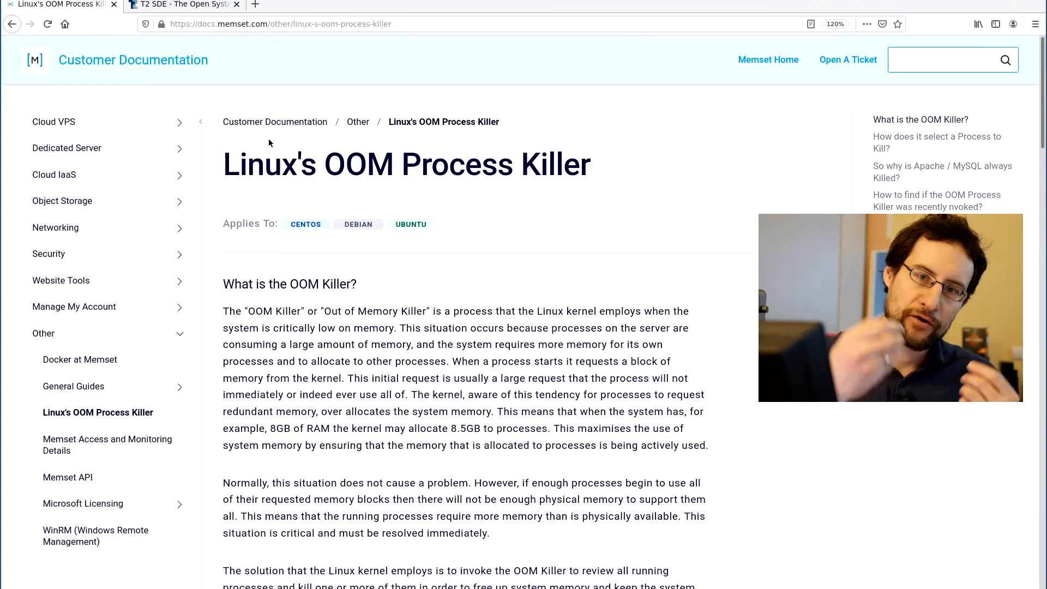
pyautogui.click(947, 59)
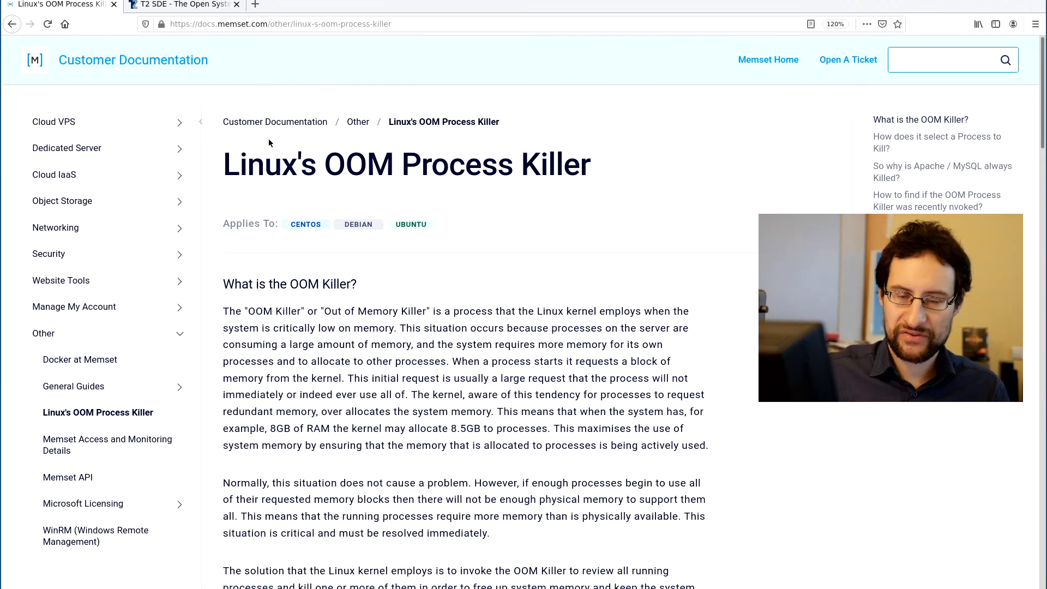
pyautogui.click(948, 60)
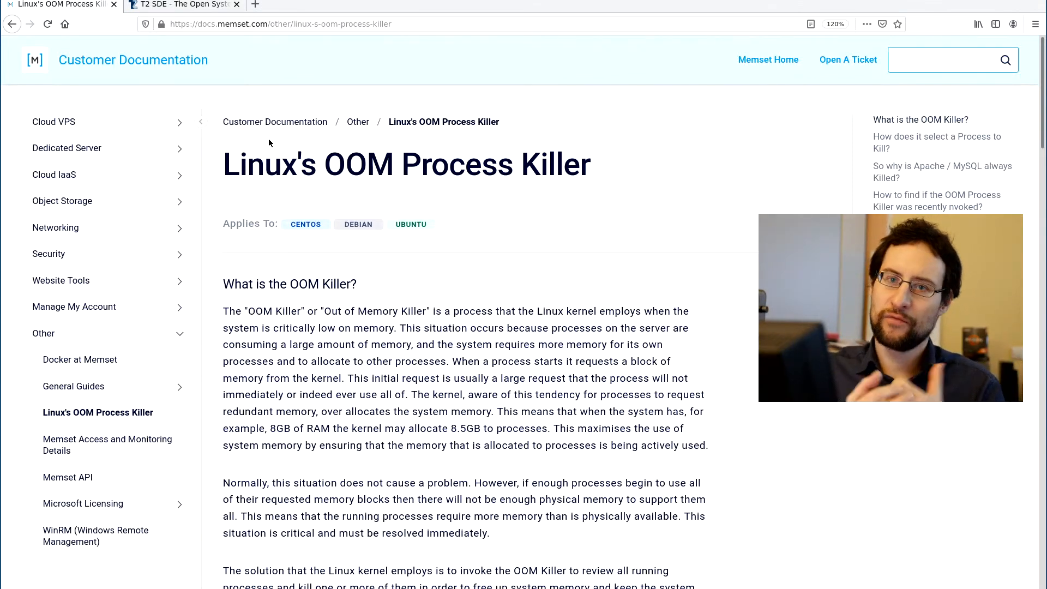
pyautogui.click(949, 60)
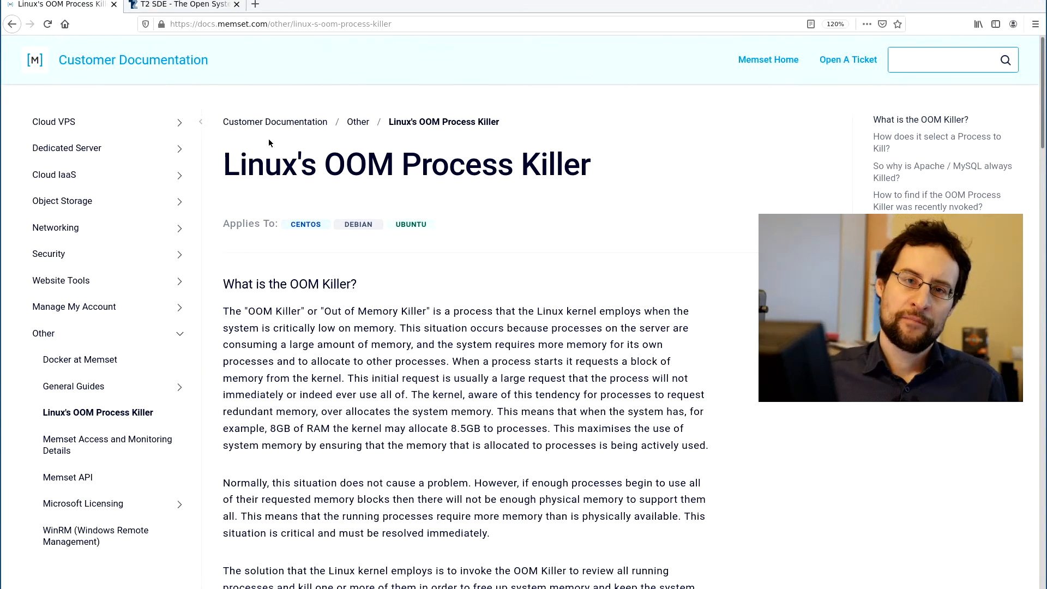
pyautogui.click(949, 59)
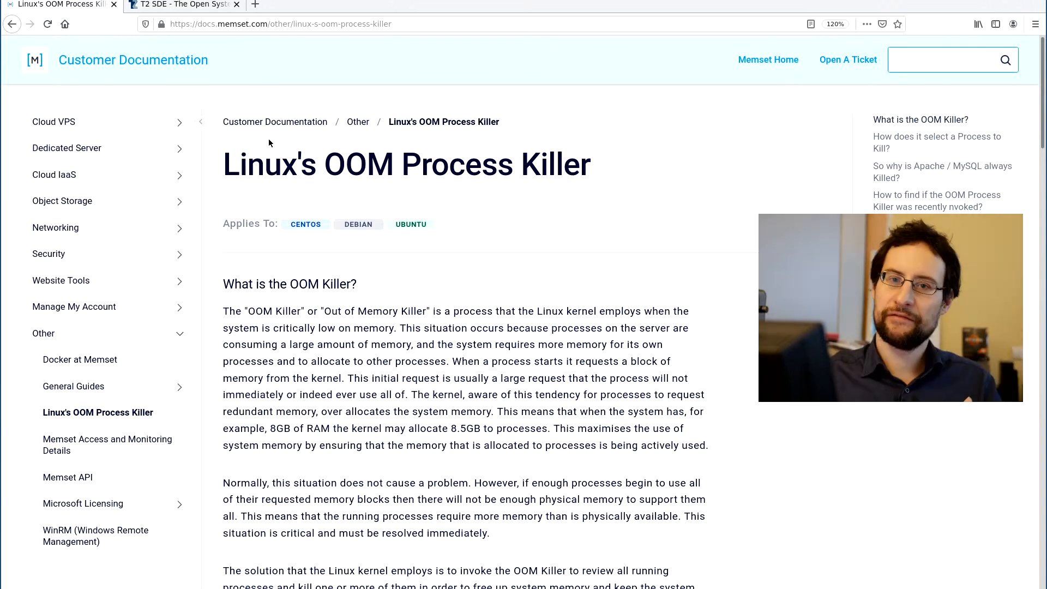
pyautogui.click(948, 59)
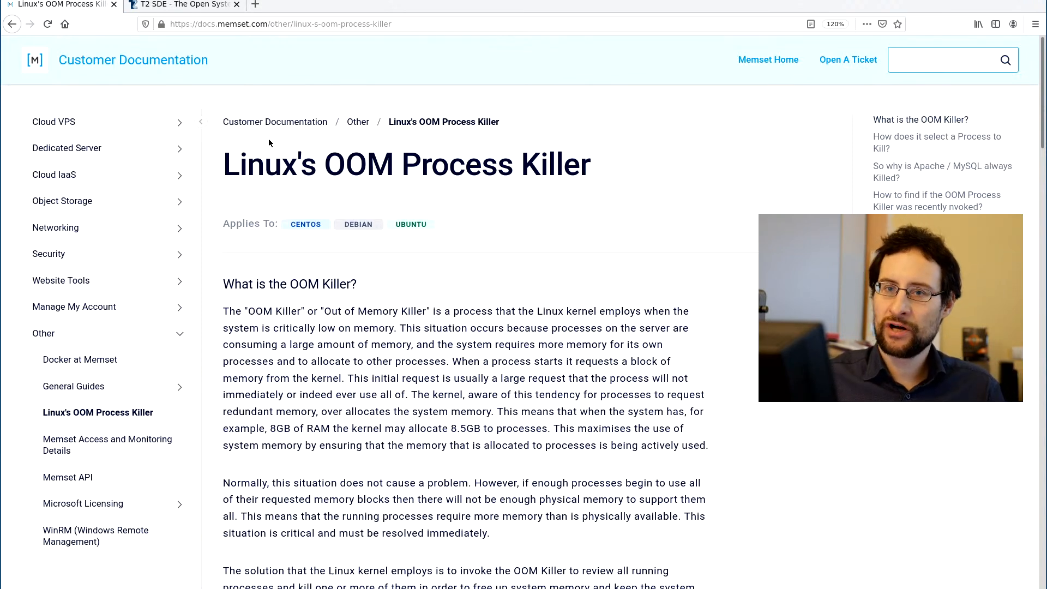
pyautogui.click(948, 59)
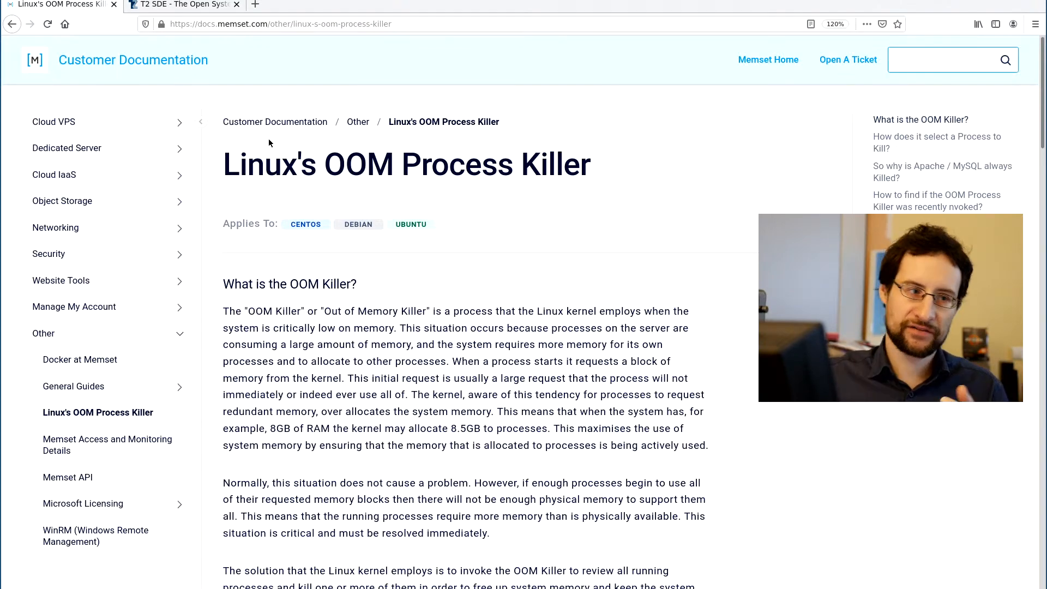
pyautogui.click(948, 60)
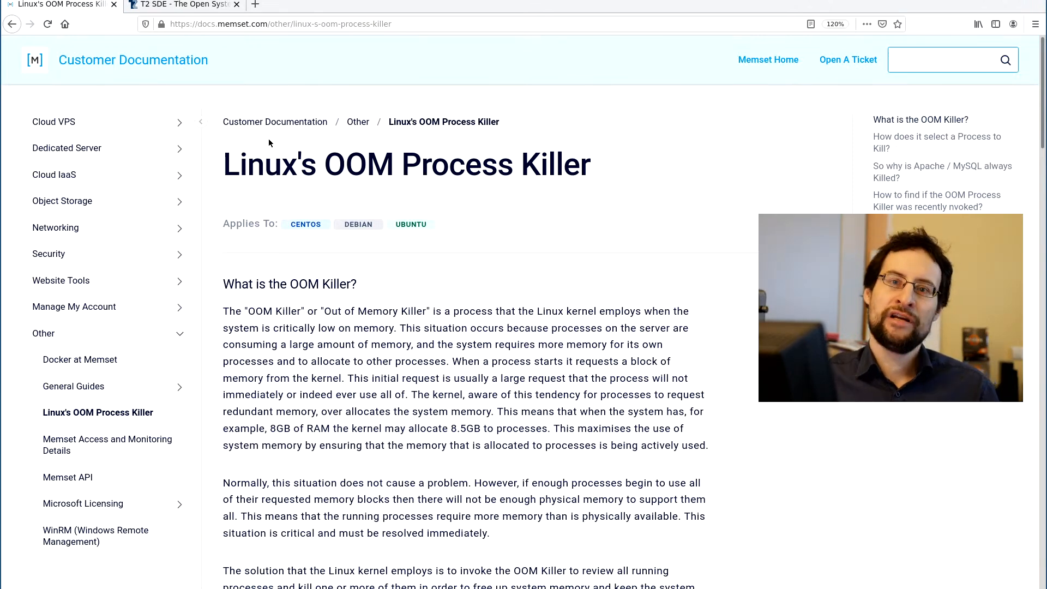
pyautogui.click(948, 59)
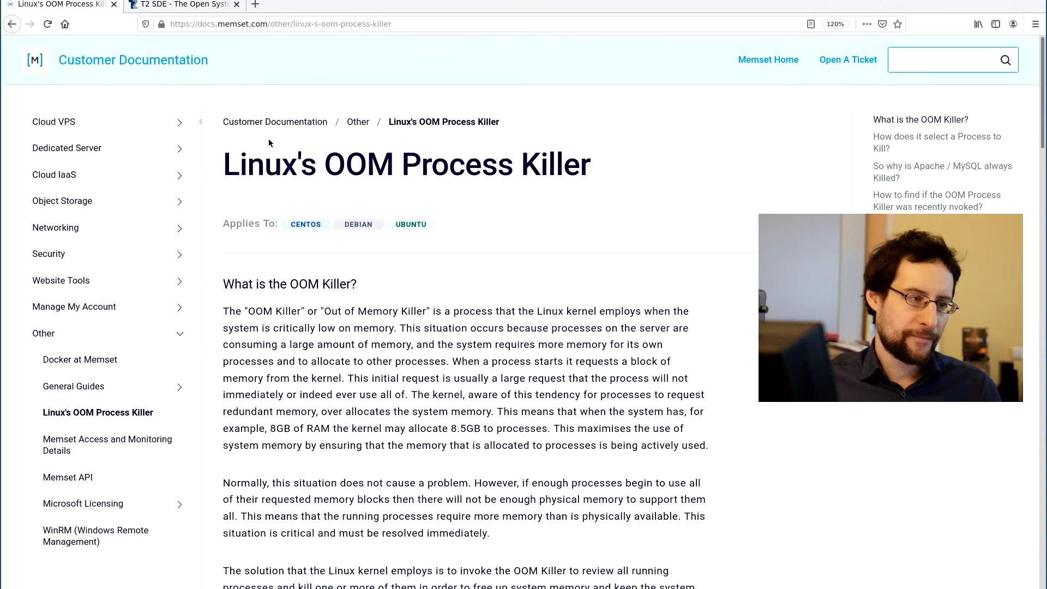
pyautogui.click(948, 60)
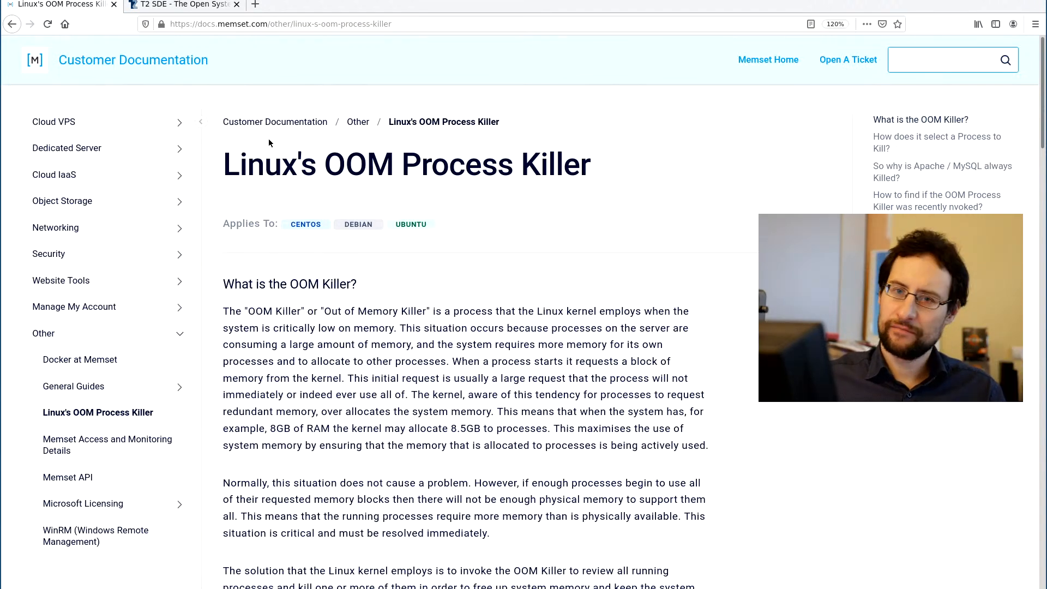
pyautogui.click(948, 59)
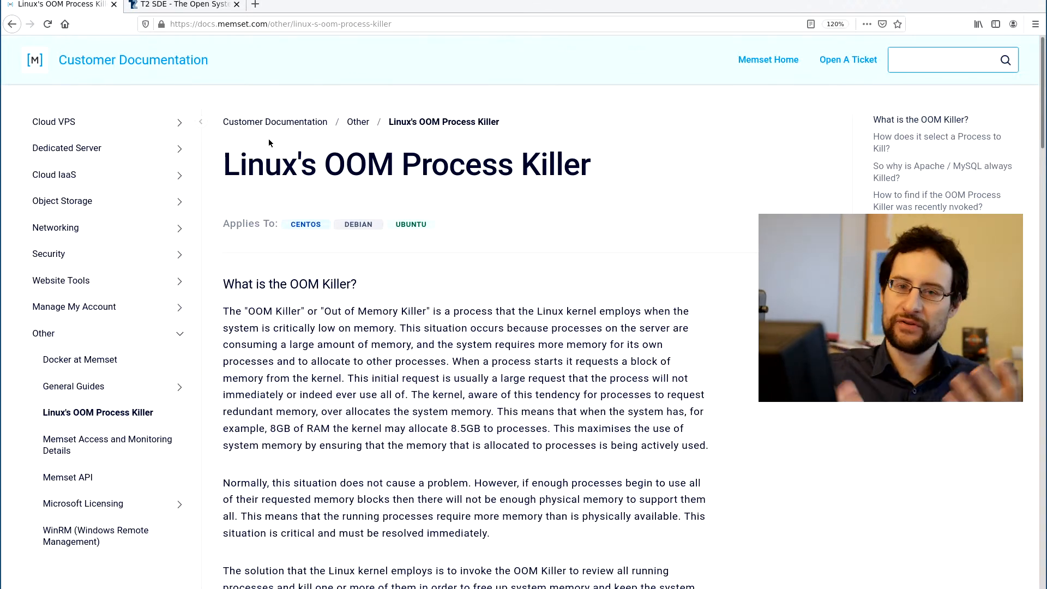
pyautogui.click(949, 59)
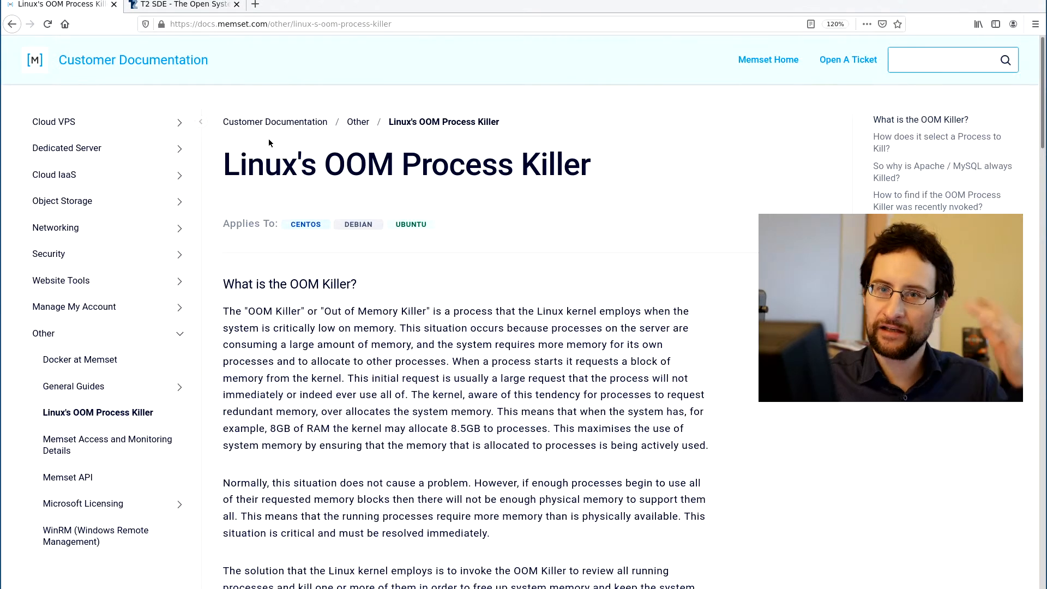
pyautogui.click(941, 59)
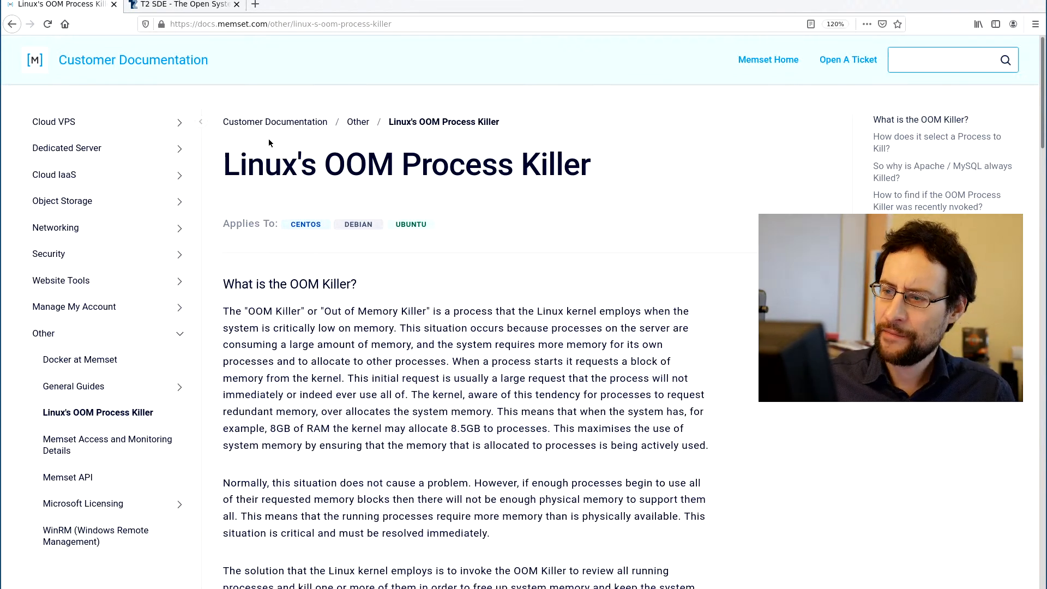
pyautogui.click(948, 59)
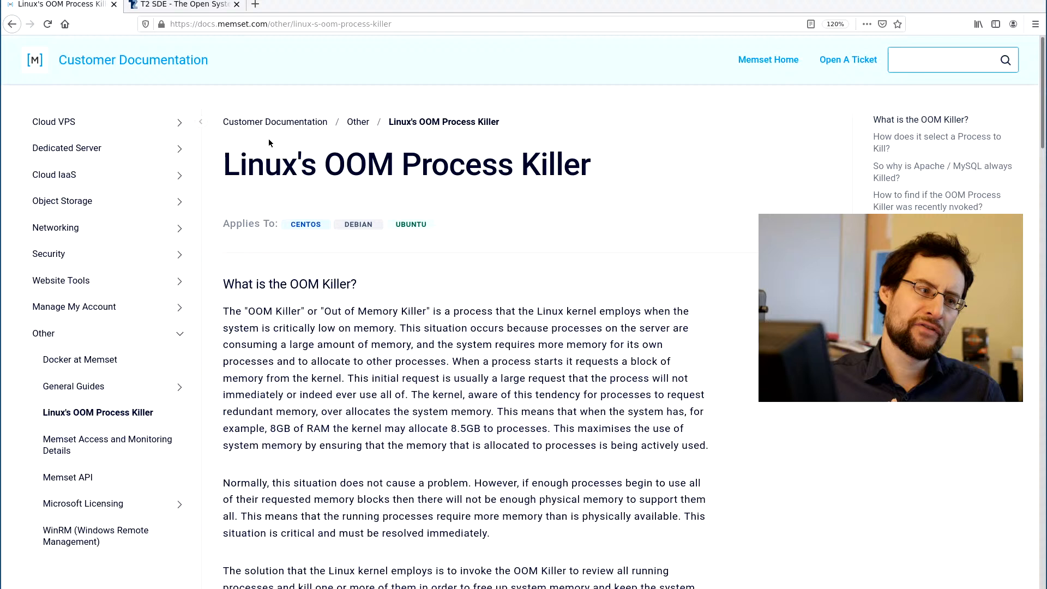
pyautogui.click(948, 59)
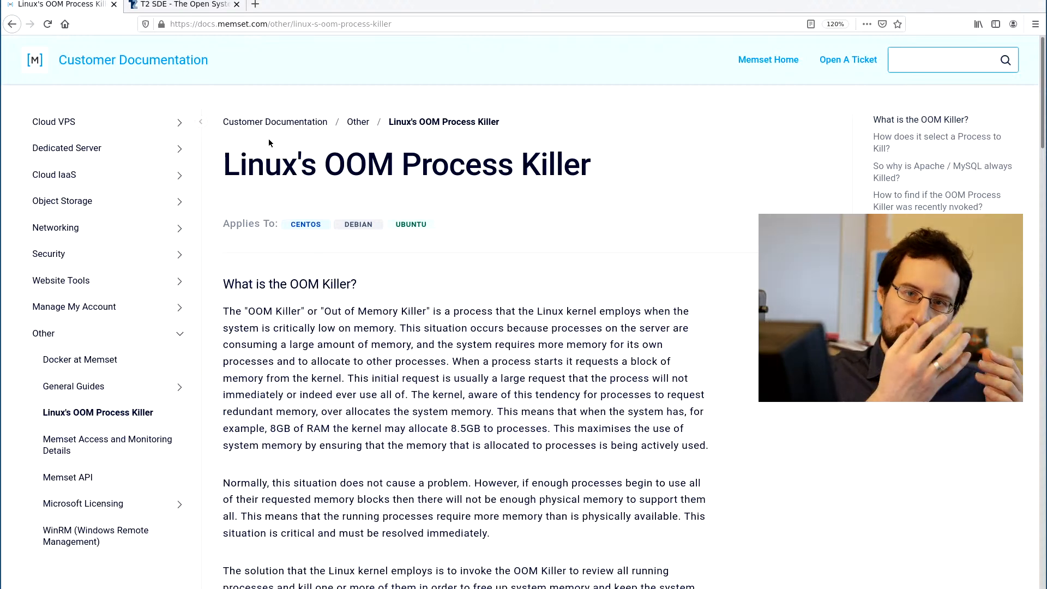
pyautogui.click(941, 59)
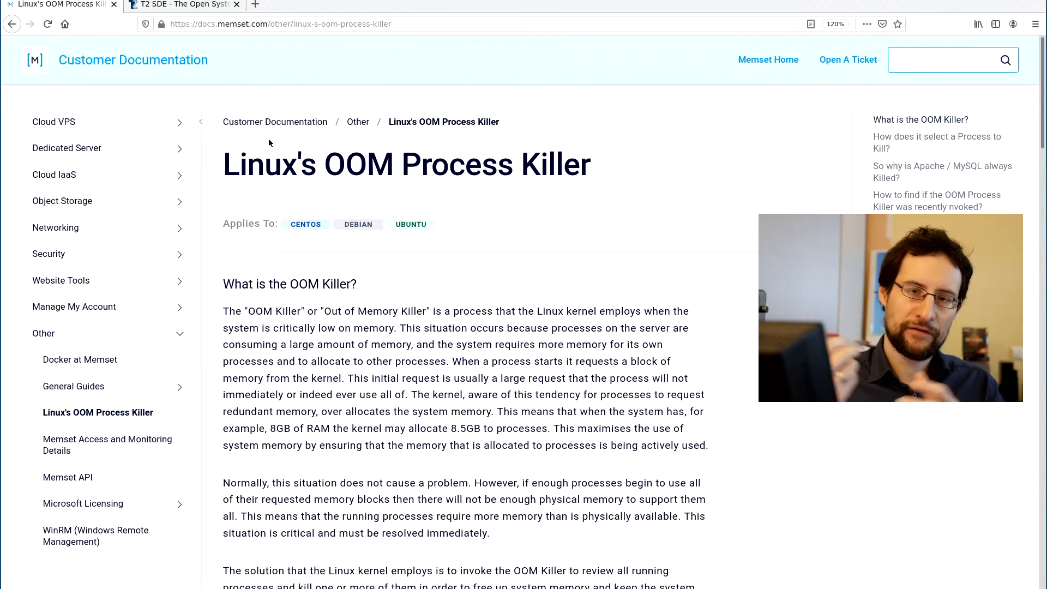
pyautogui.click(948, 60)
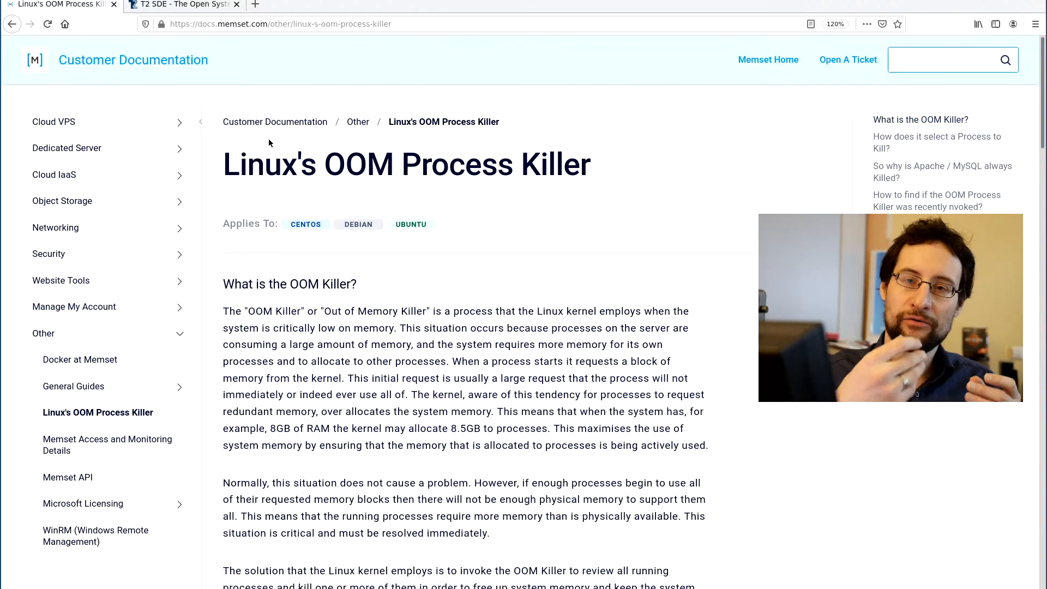
pyautogui.click(948, 60)
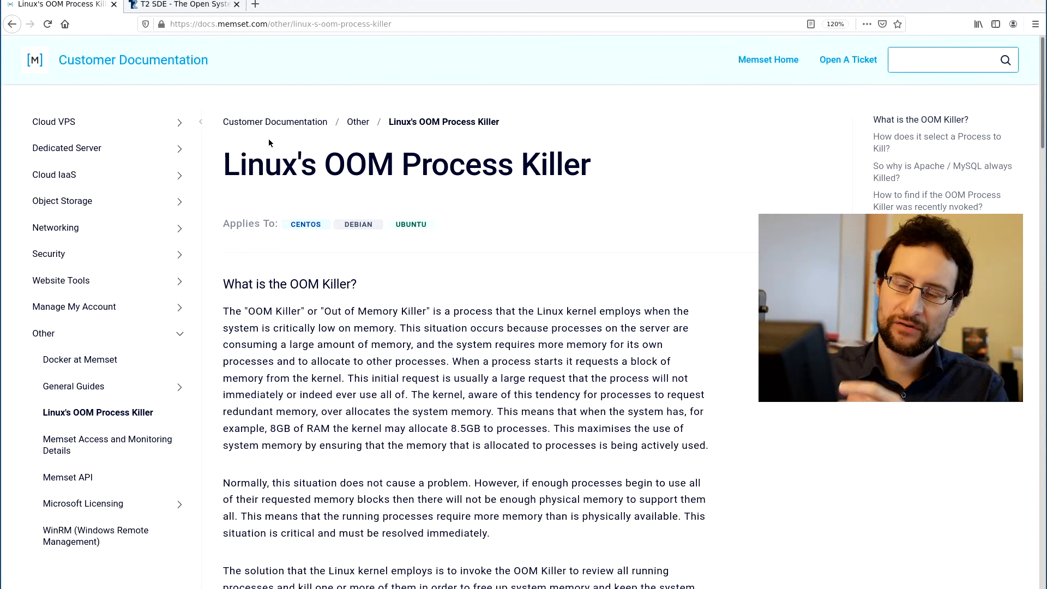
pyautogui.click(949, 60)
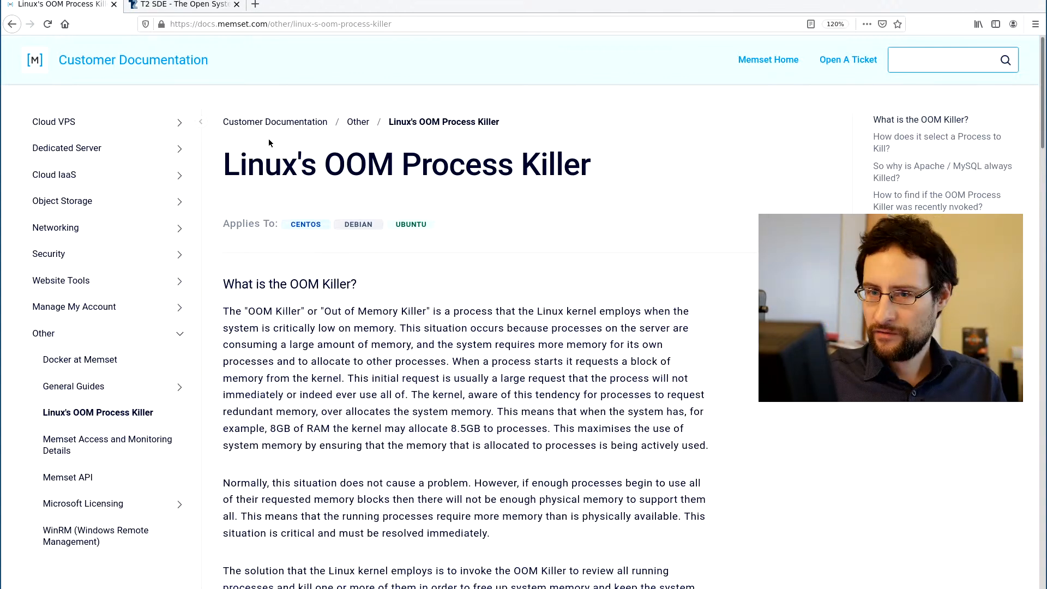
pyautogui.click(948, 59)
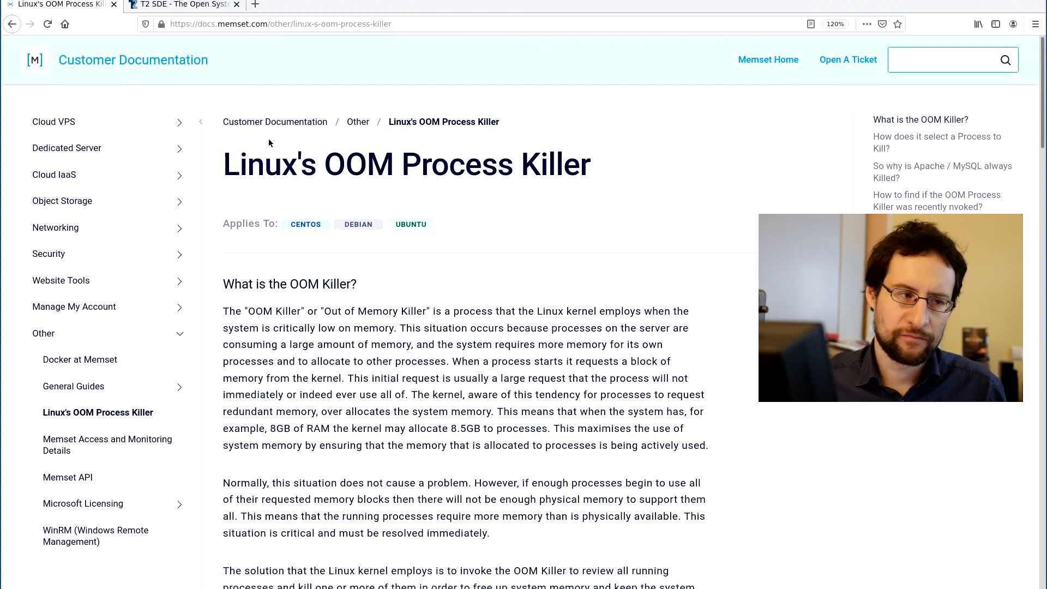
pyautogui.click(948, 60)
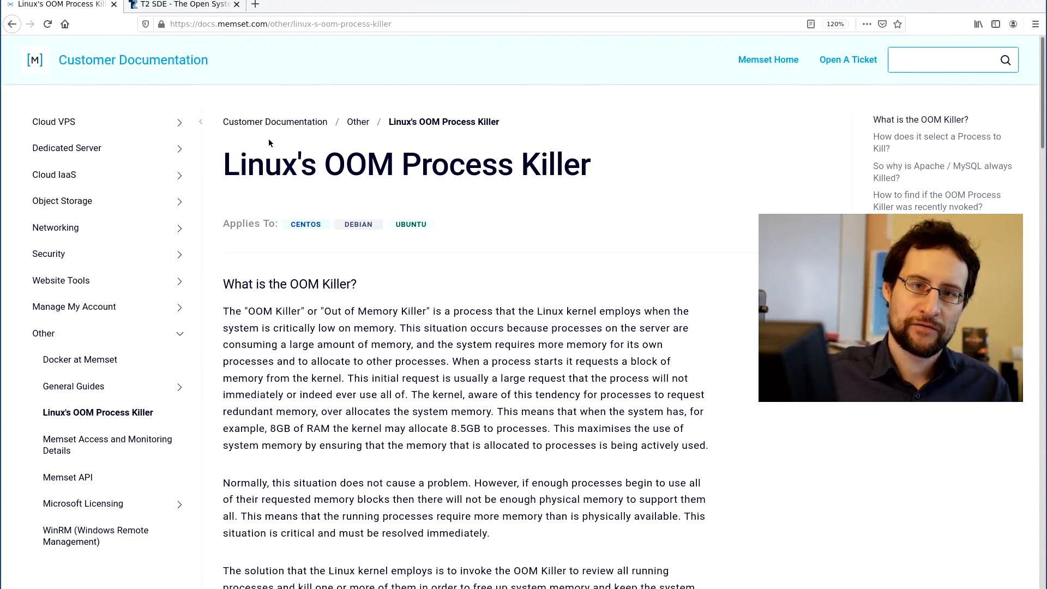
pyautogui.click(948, 60)
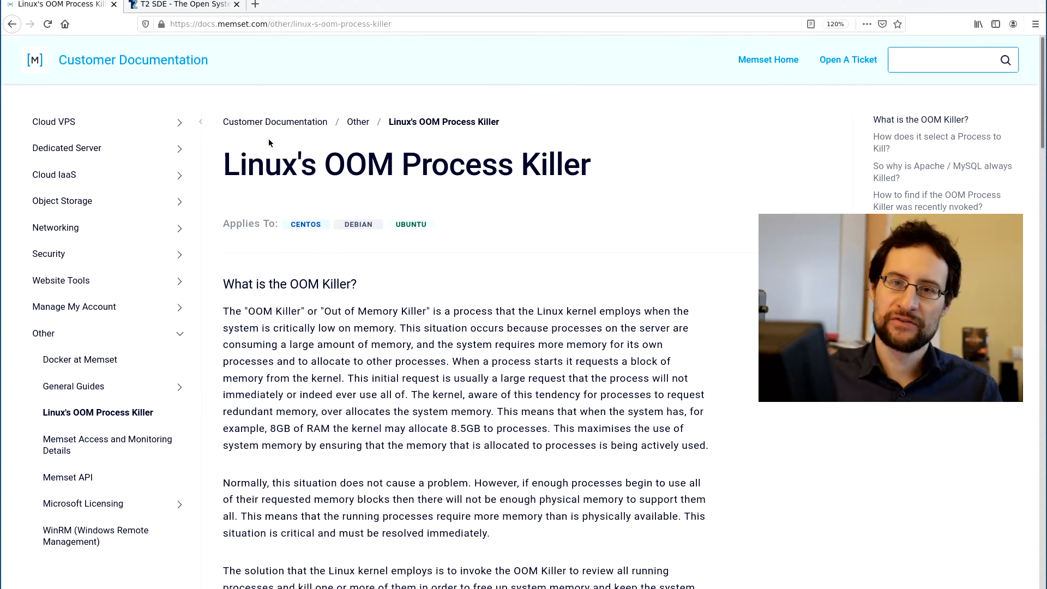
pyautogui.click(948, 59)
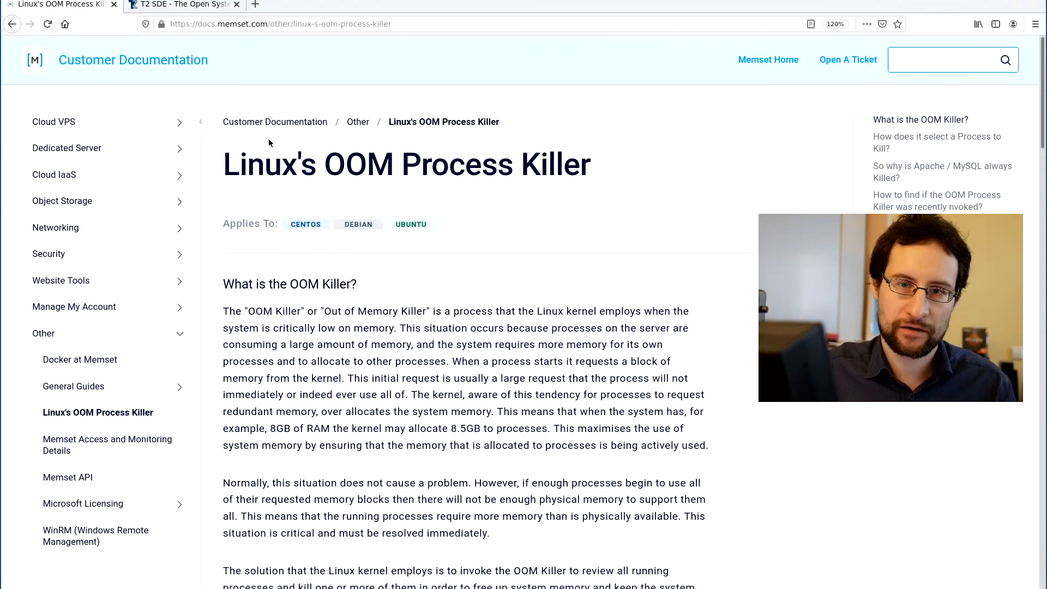
pyautogui.click(949, 59)
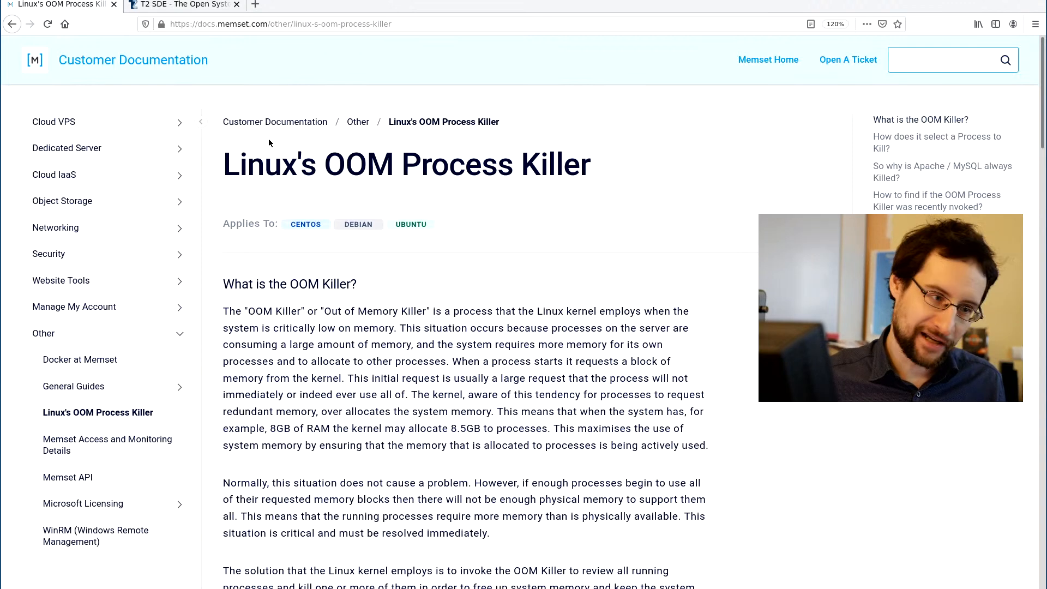
pyautogui.click(942, 60)
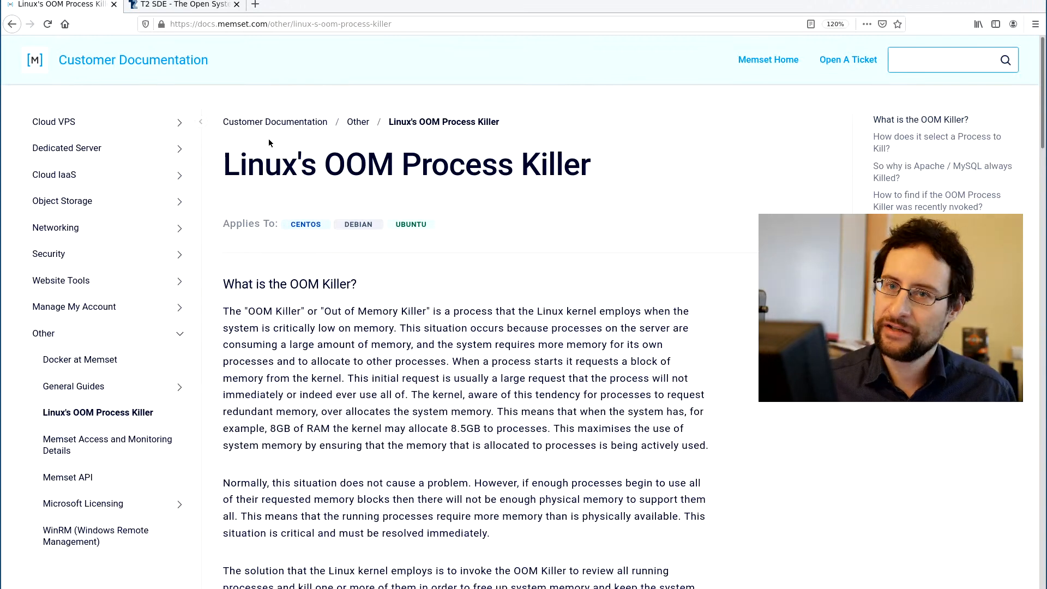
pyautogui.click(948, 60)
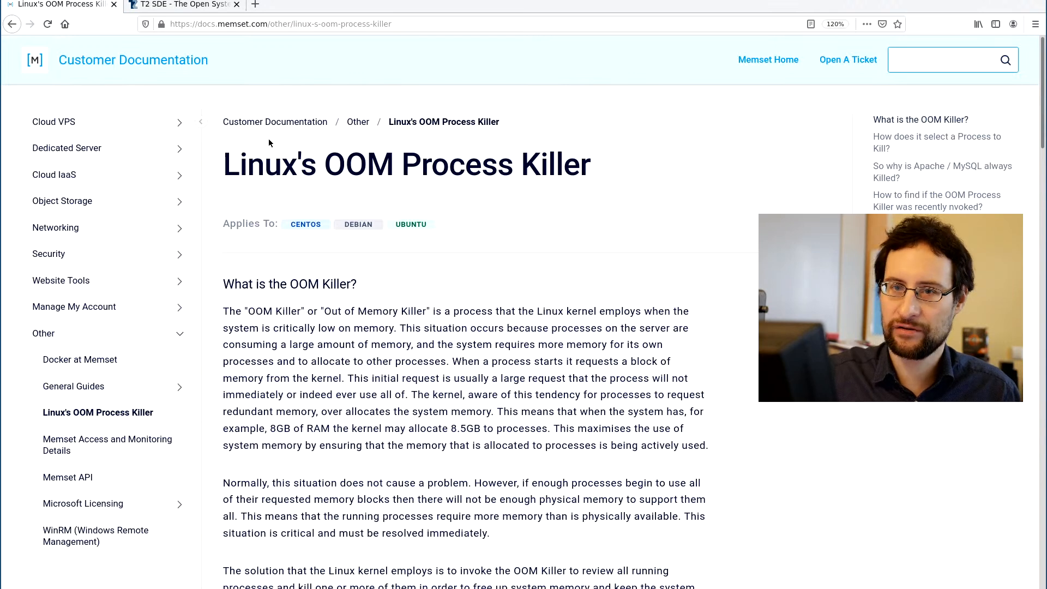
pyautogui.click(948, 60)
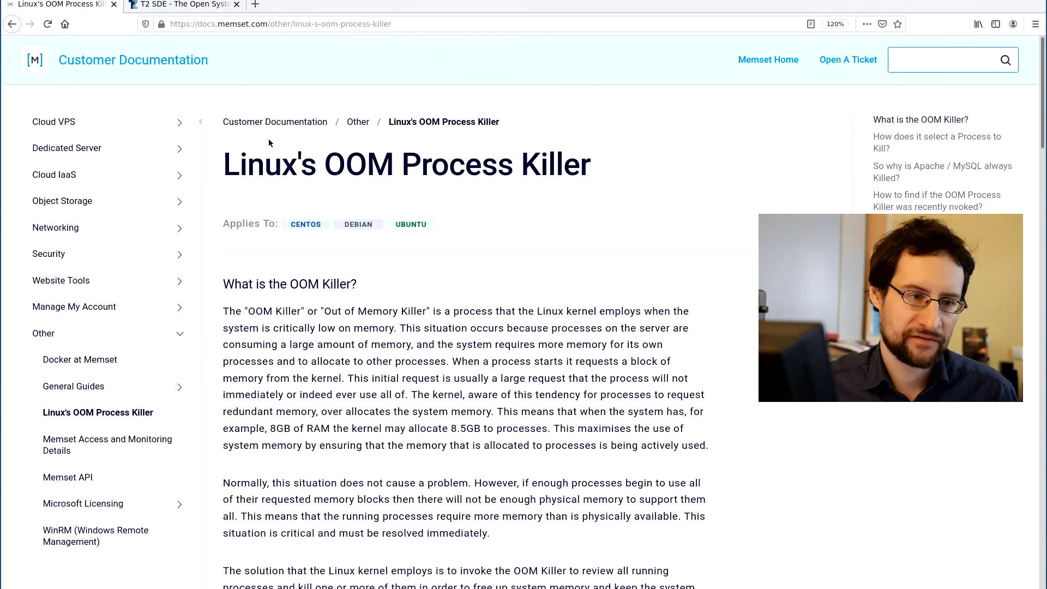
pyautogui.click(948, 59)
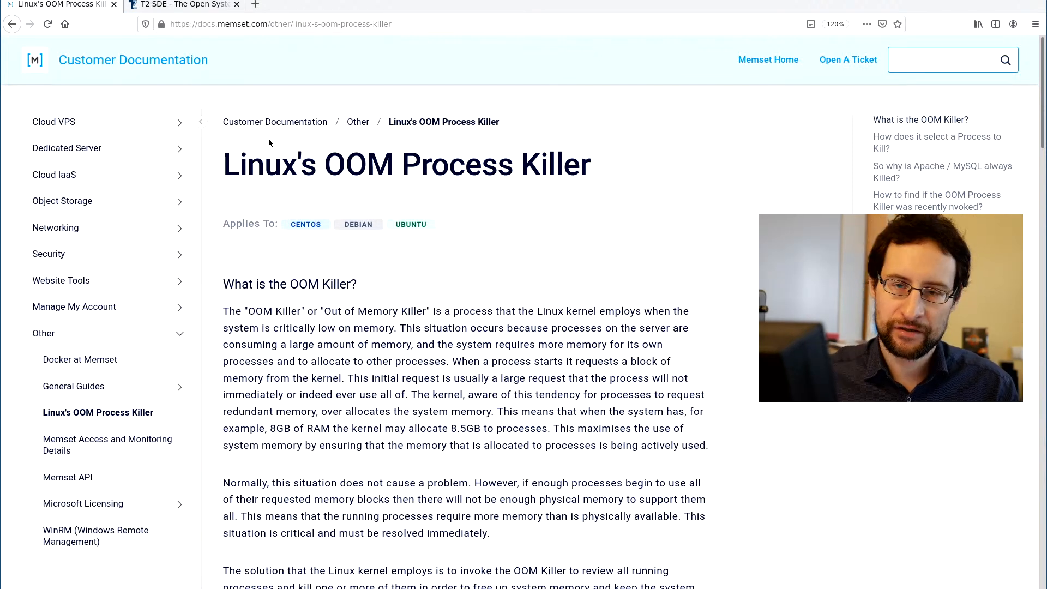
pyautogui.click(949, 59)
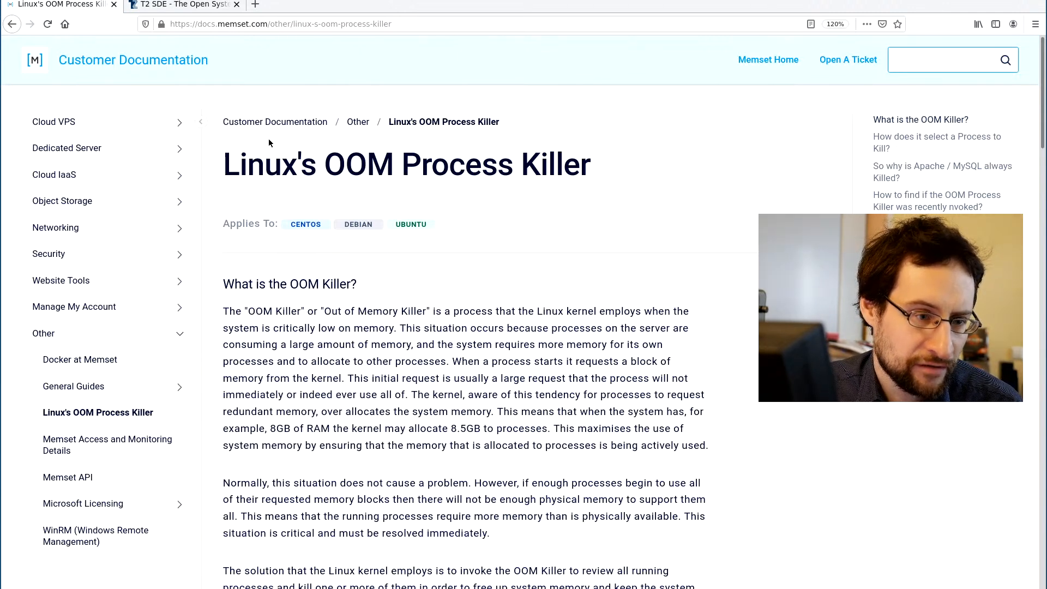
pyautogui.click(948, 59)
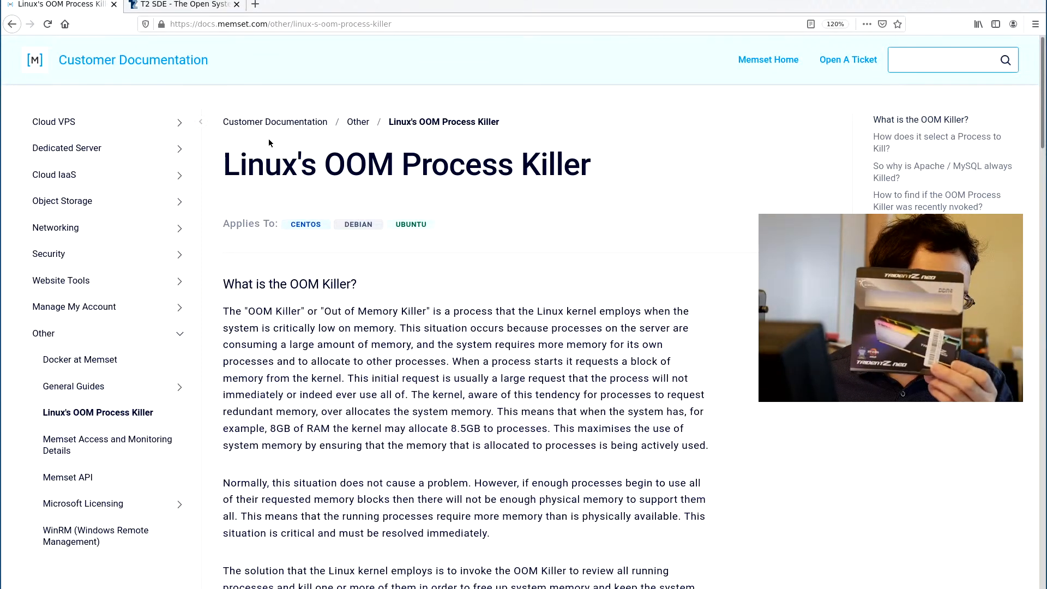
pyautogui.click(948, 59)
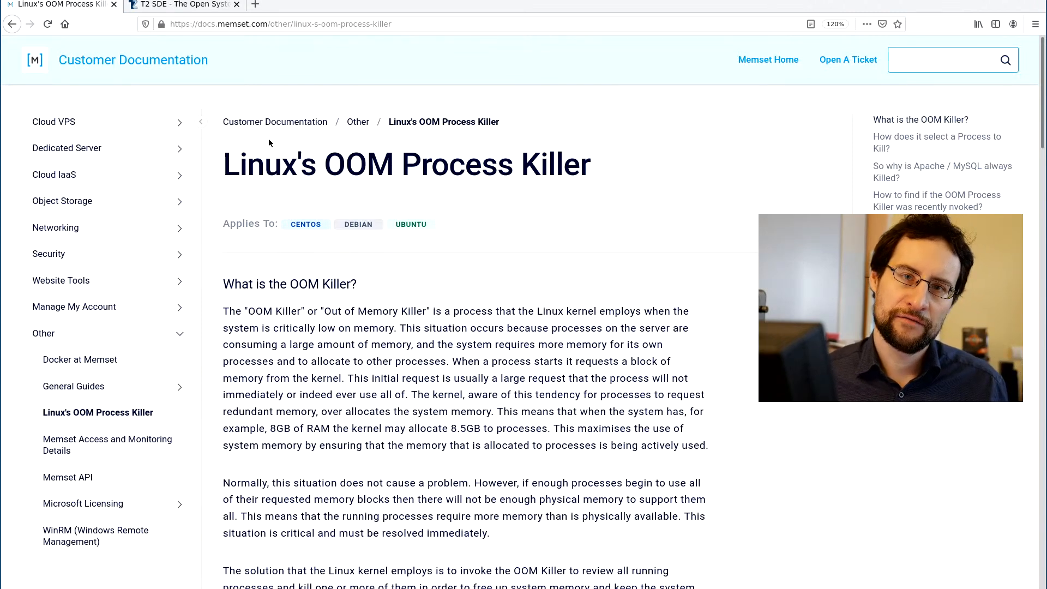
pyautogui.click(949, 60)
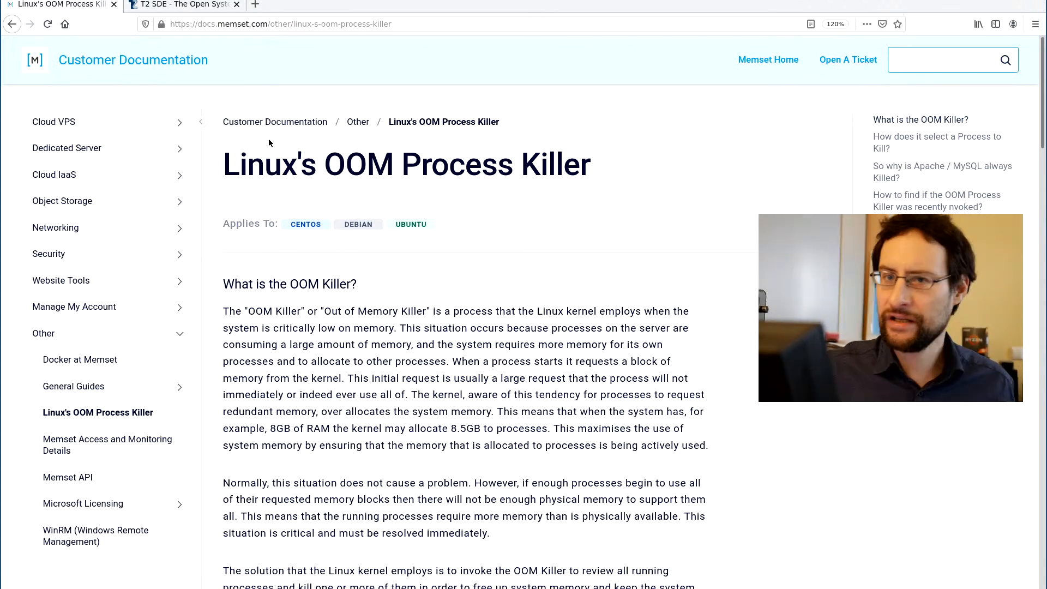
pyautogui.click(942, 60)
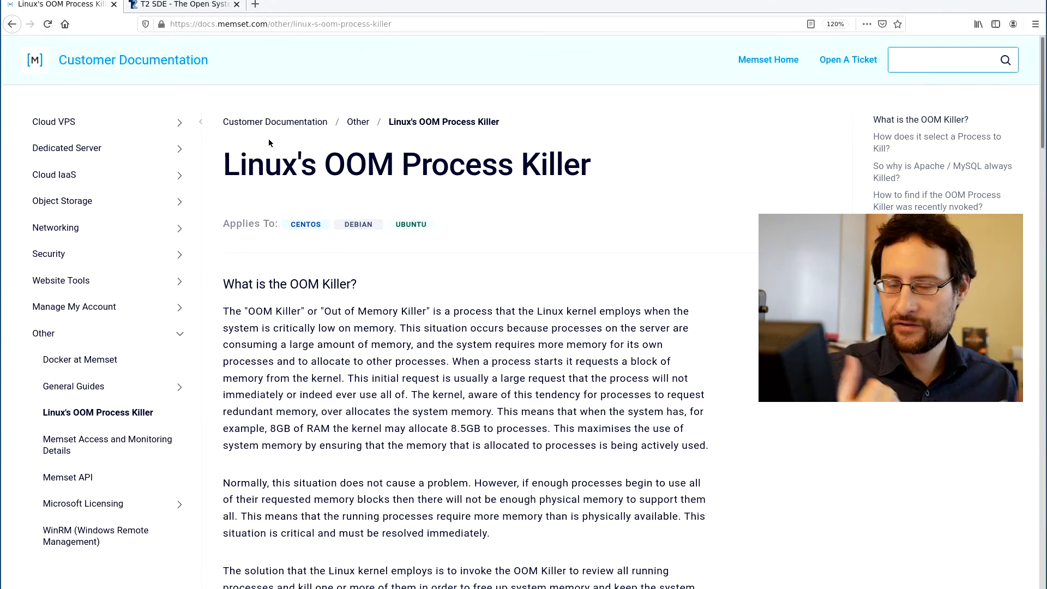
pyautogui.click(948, 59)
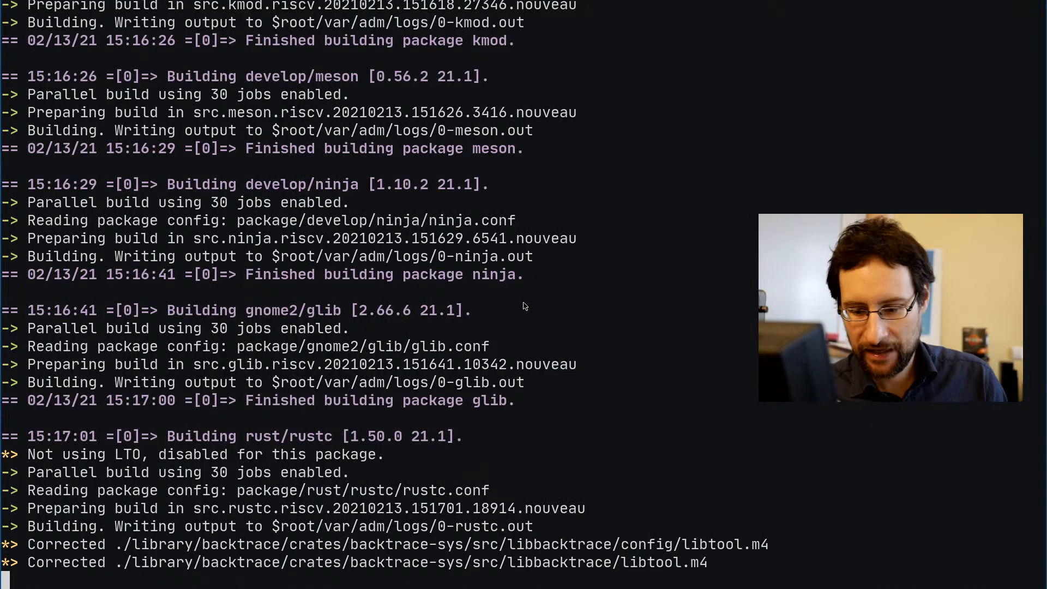
# - Interrupt the RISC-V build, touch the 0-rustc.log file, and recall the Build-Target command
pyautogui.press('ctrl+c')
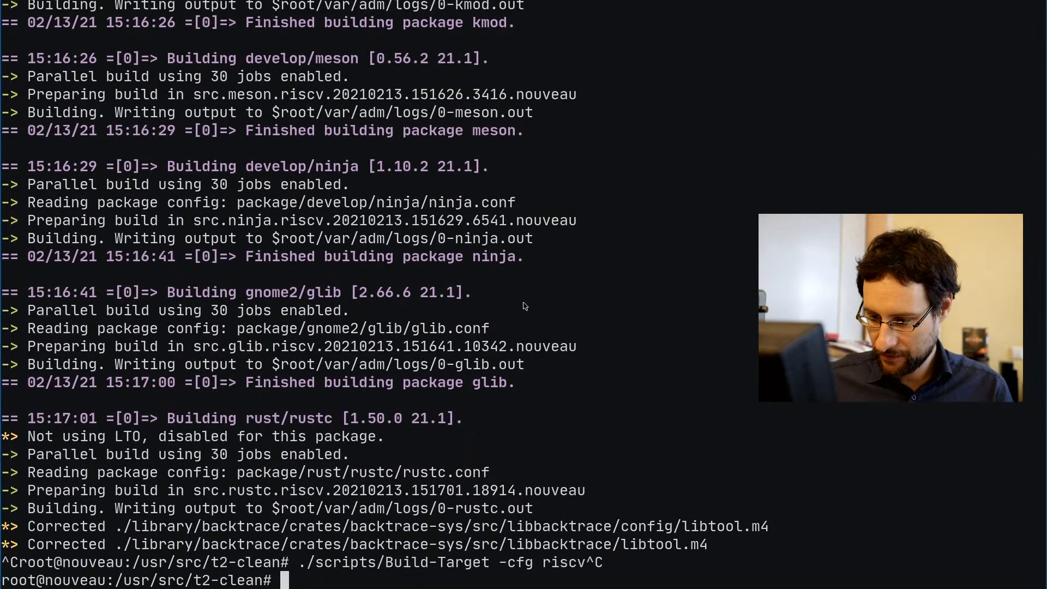
pyautogui.write('touch build/riscv-21.1-generic-riscv-32-cross-linux/var/')
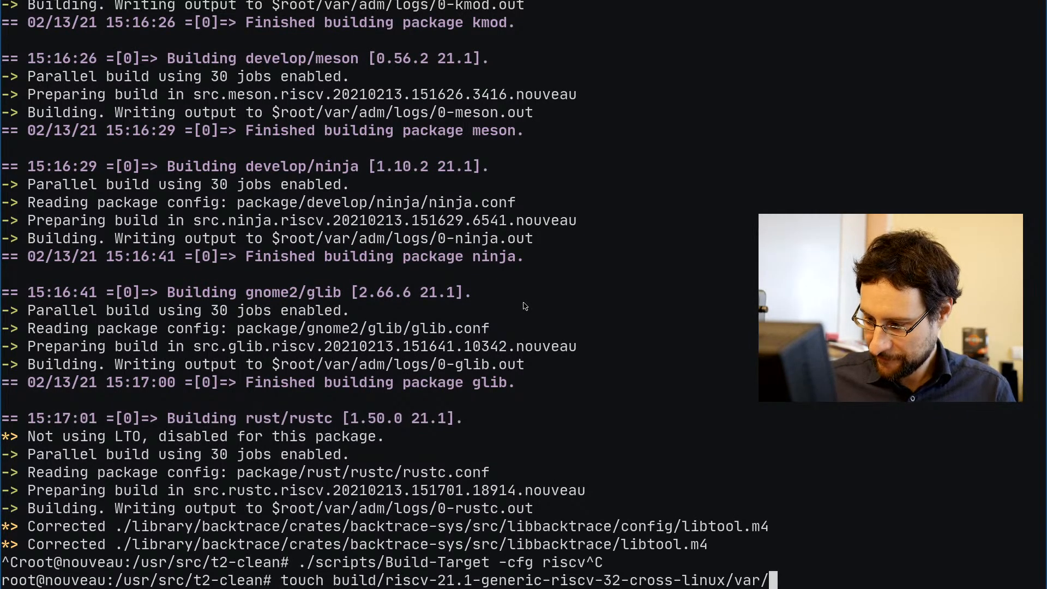
pyautogui.write('adm/logs/0-rustc.lgo')
pyautogui.write('Ta')
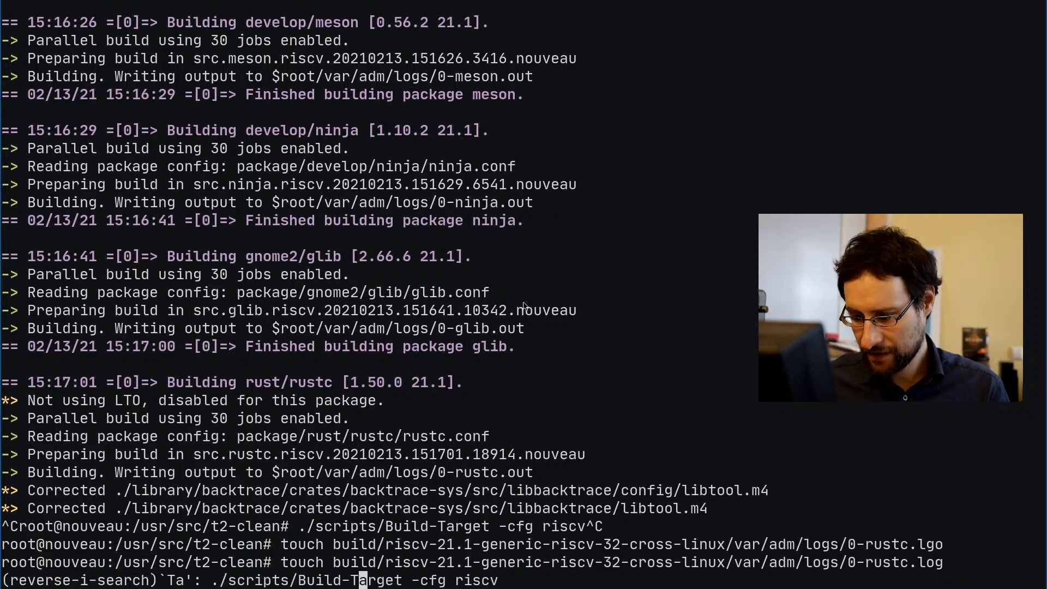
pyautogui.press('Return')
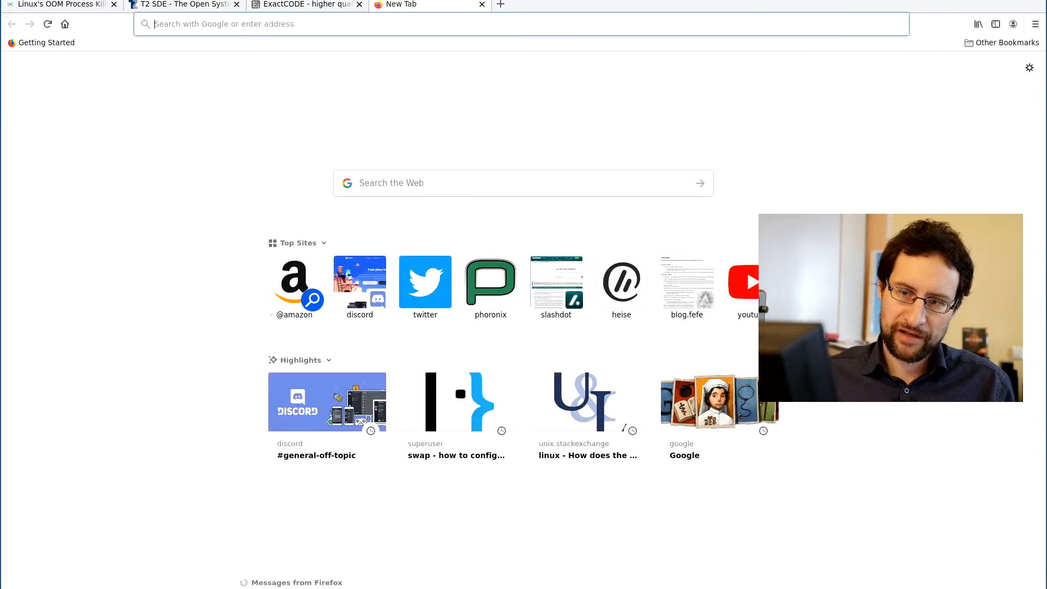
# - Search Google for Threadripper eight-channel memory and highlight the featured snippet sentence
pyautogui.click(523, 182)
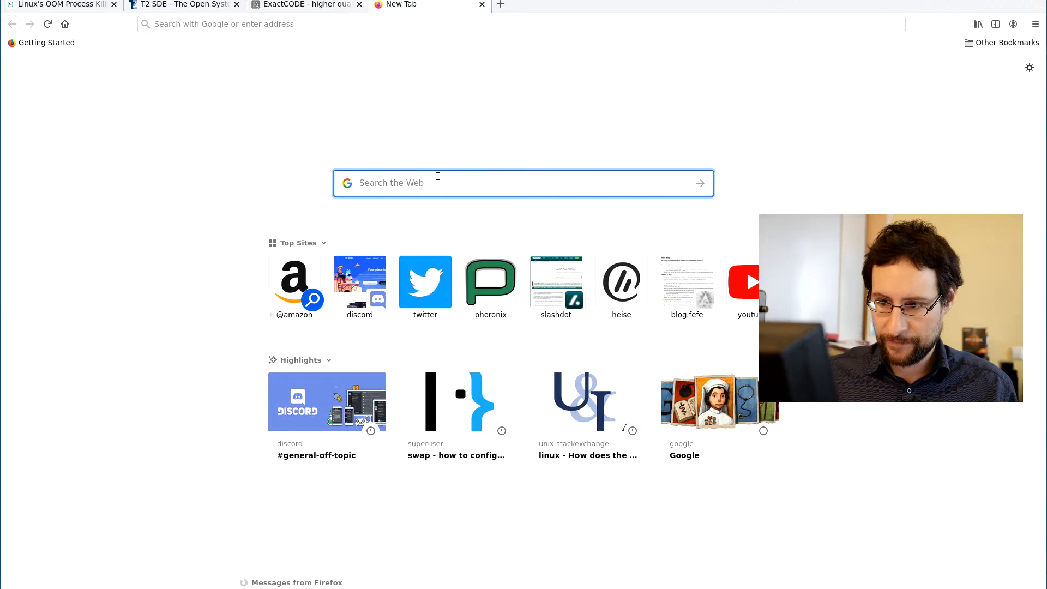
pyautogui.write('threadripper eight')
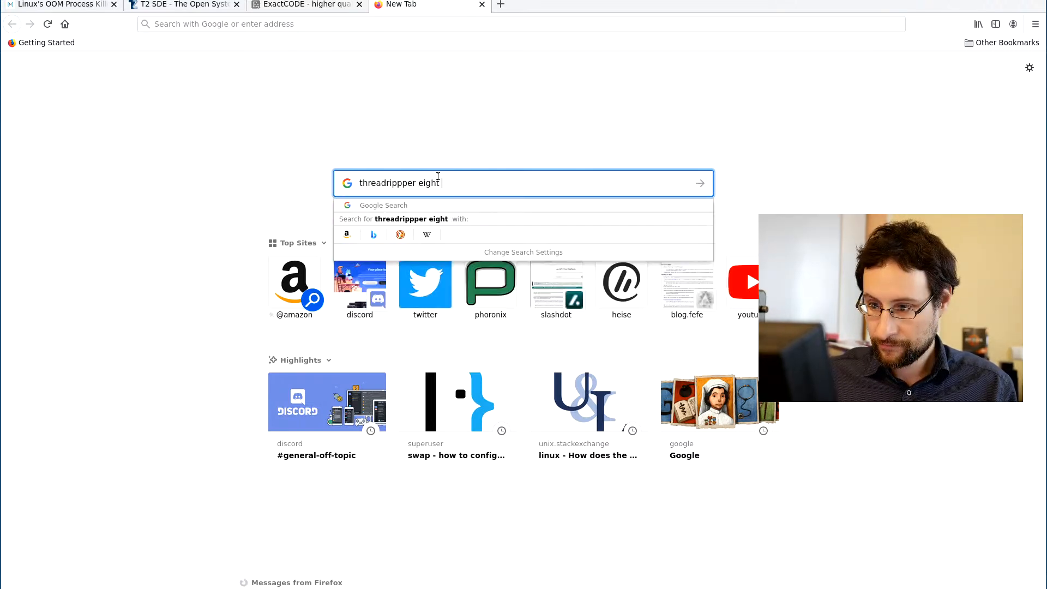
pyautogui.write('channel mamo')
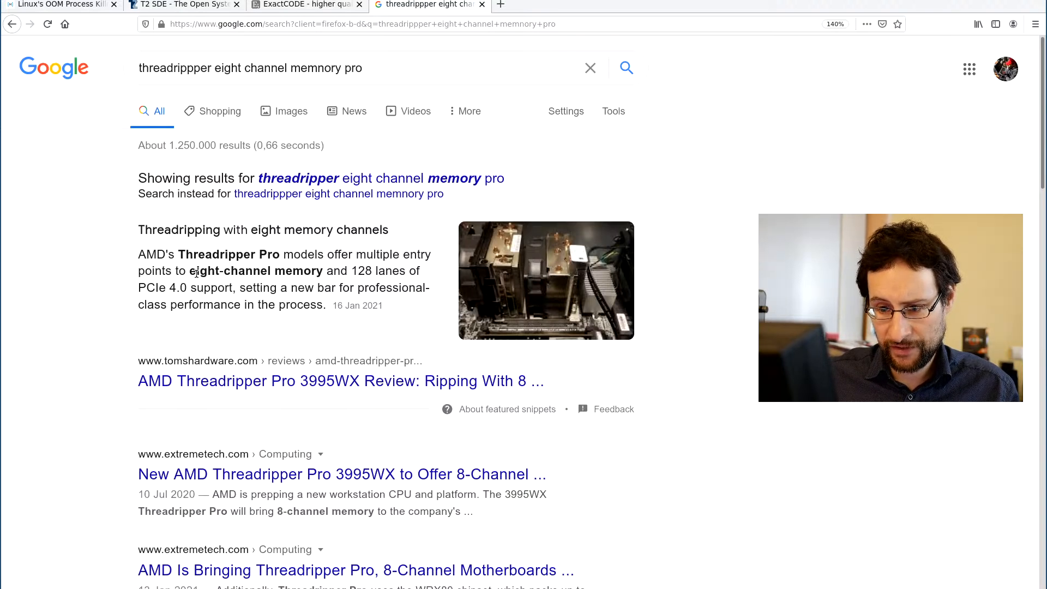
pyautogui.moveTo(173, 254); pyautogui.dragTo(332, 270)
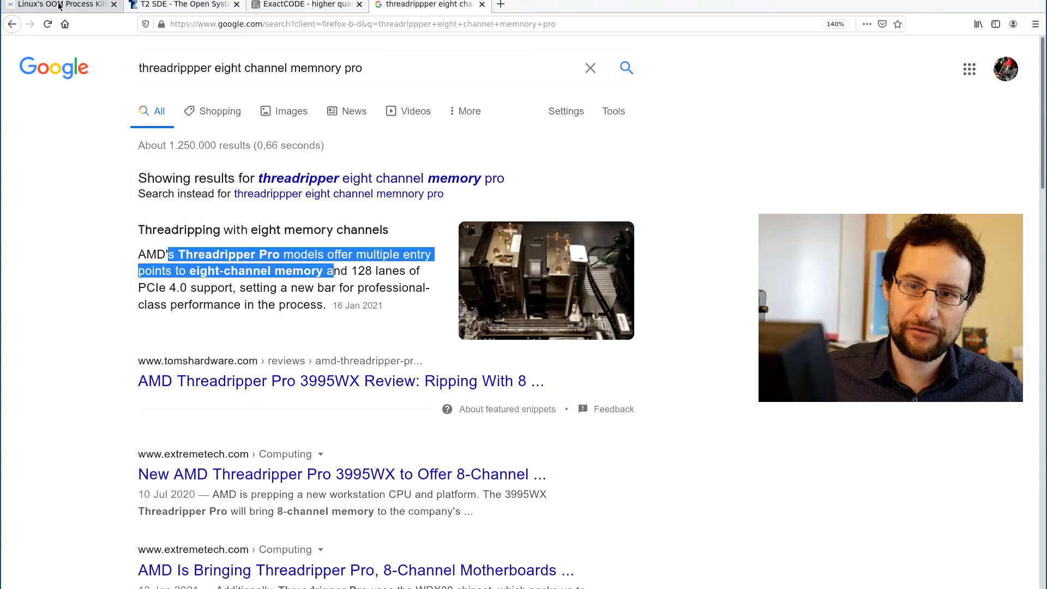
# - Reload results using the corrected query 'threadripper eight channel memory pro'
pyautogui.click(57, 5)
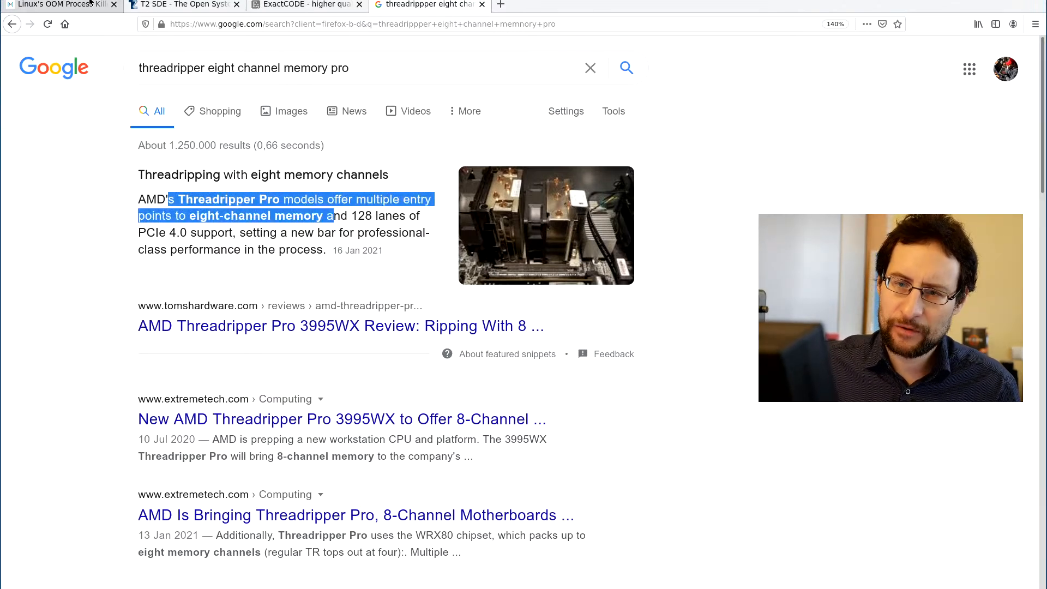
pyautogui.click(60, 5)
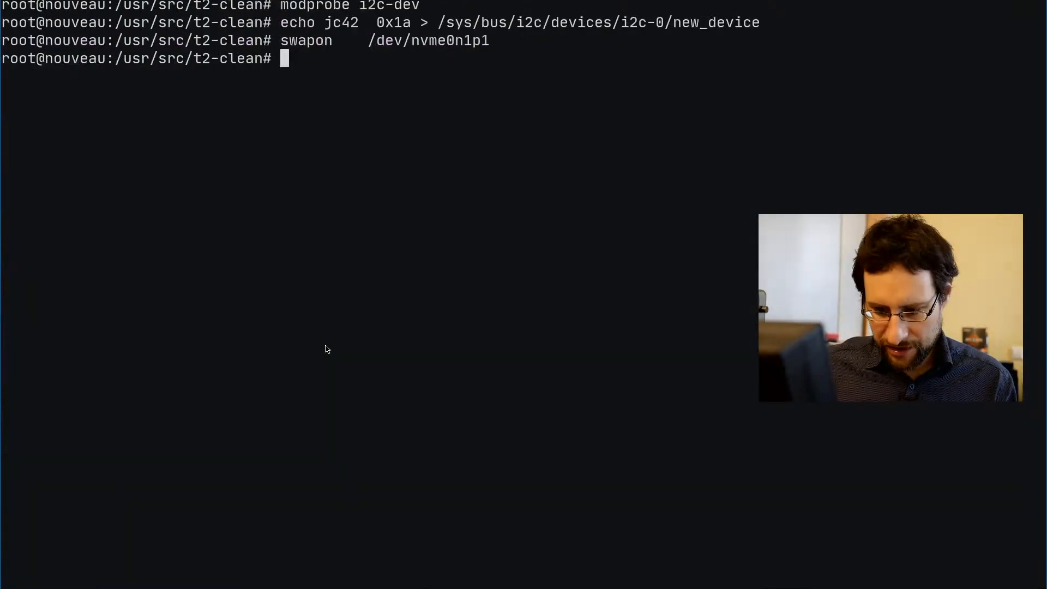
# - Find sshd's PID 980, list its /proc/980/oom_* files, and begin grep . /proc/980/oom_*
pyautogui.write('ps ax |')
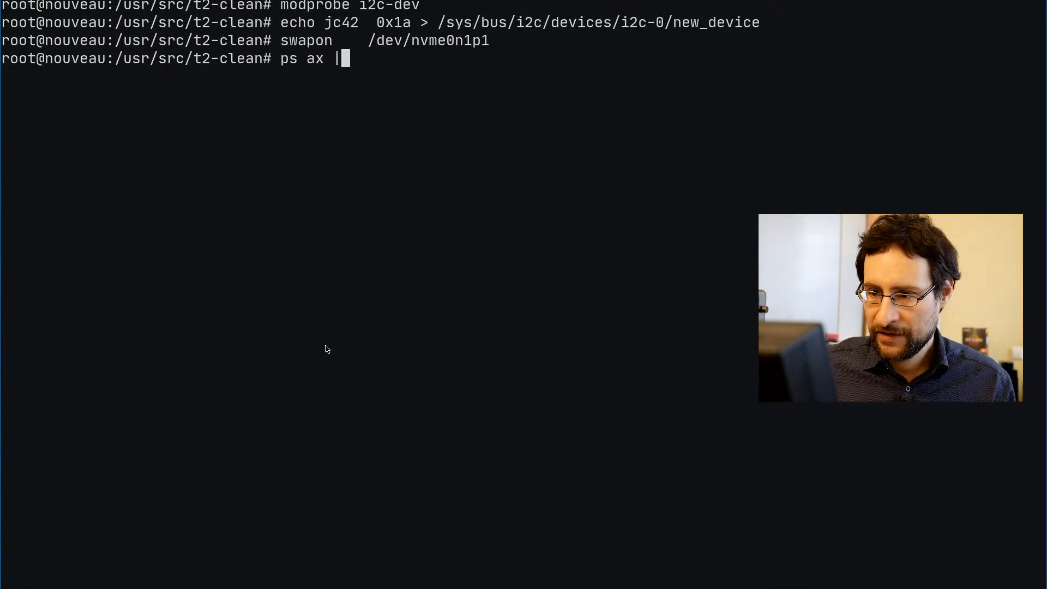
pyautogui.write('grp')
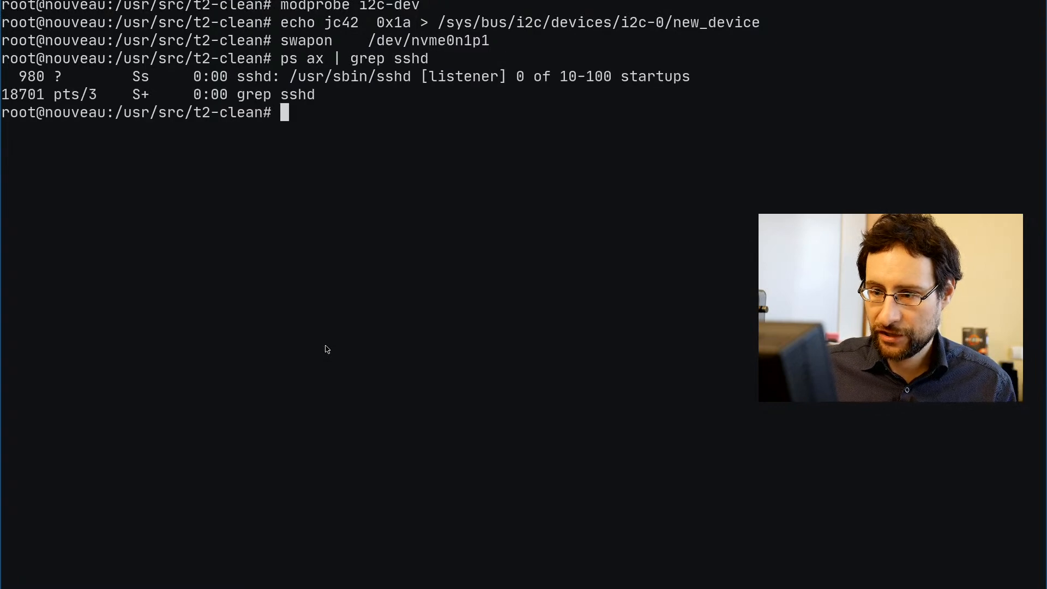
pyautogui.write('l /')
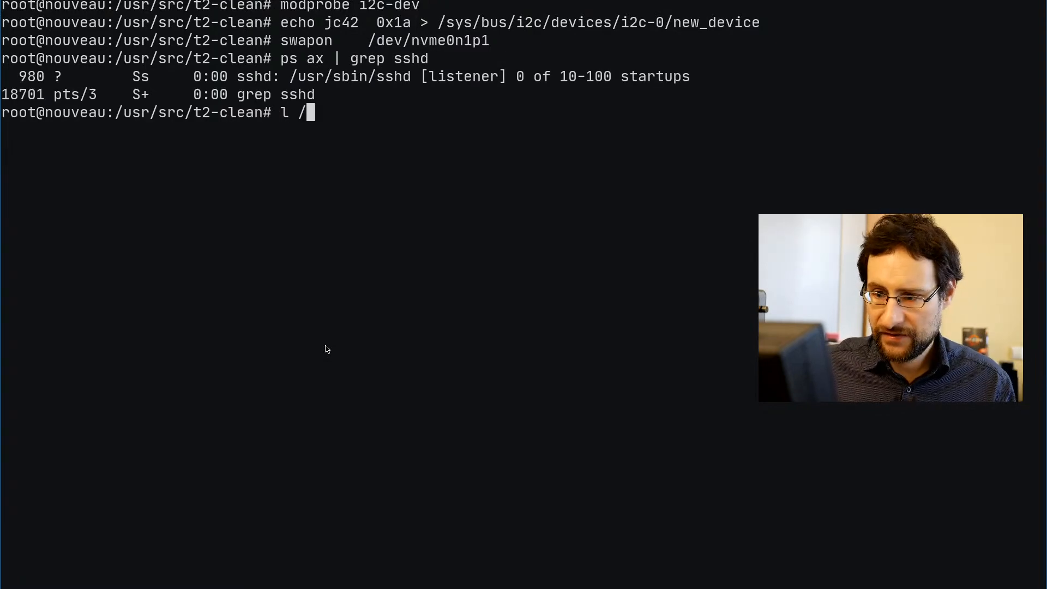
pyautogui.write('proc/')
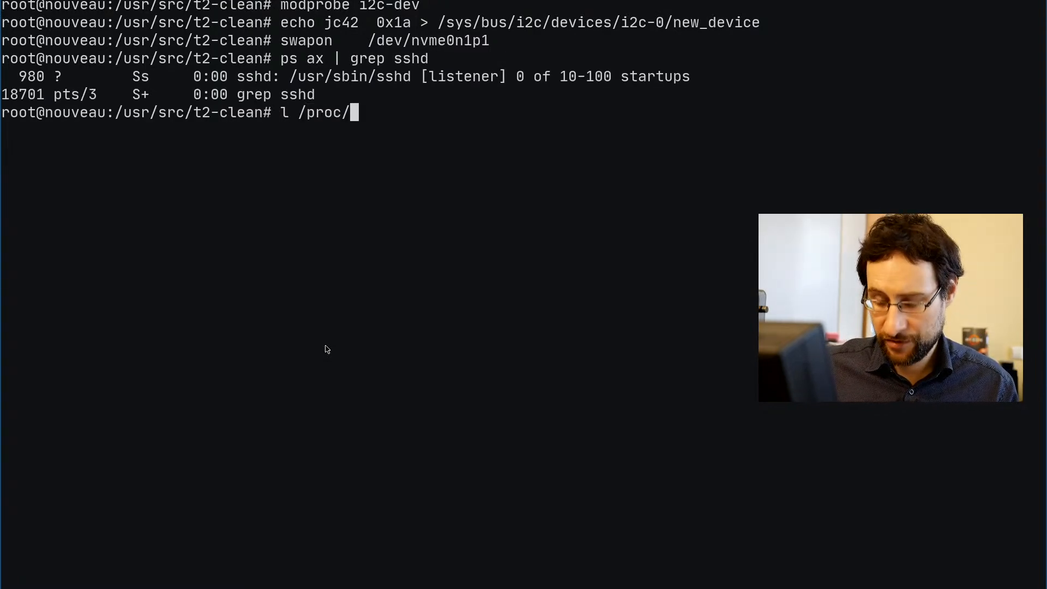
pyautogui.write('980/')
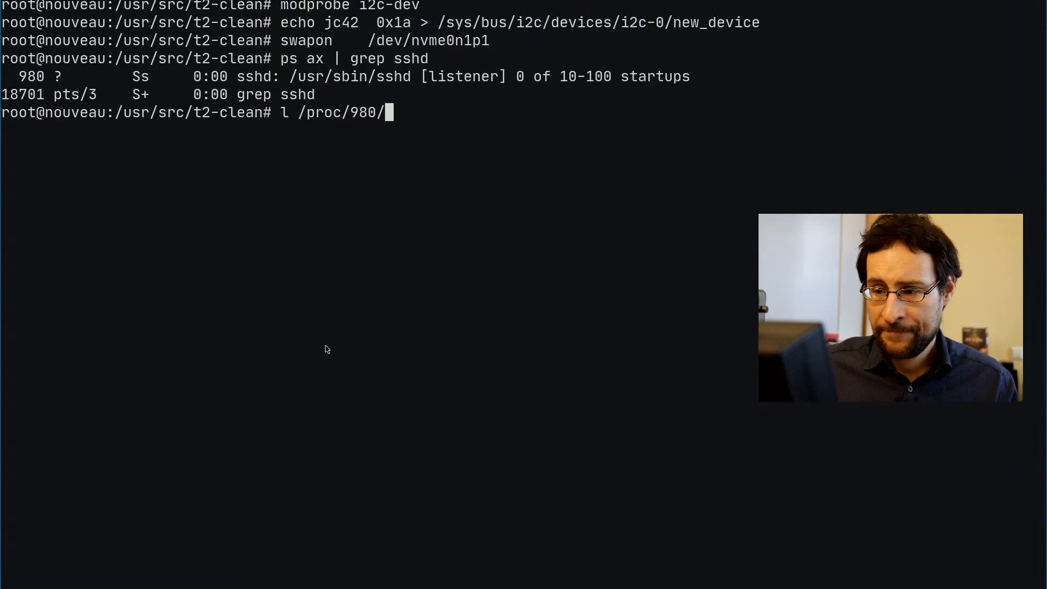
pyautogui.write('oom_')
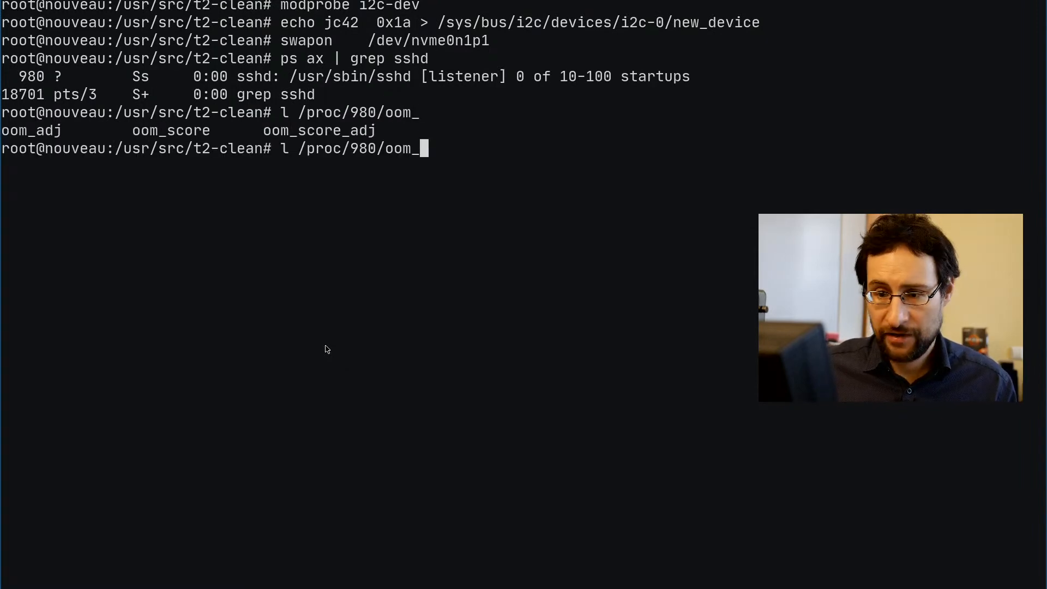
pyautogui.press('Return')
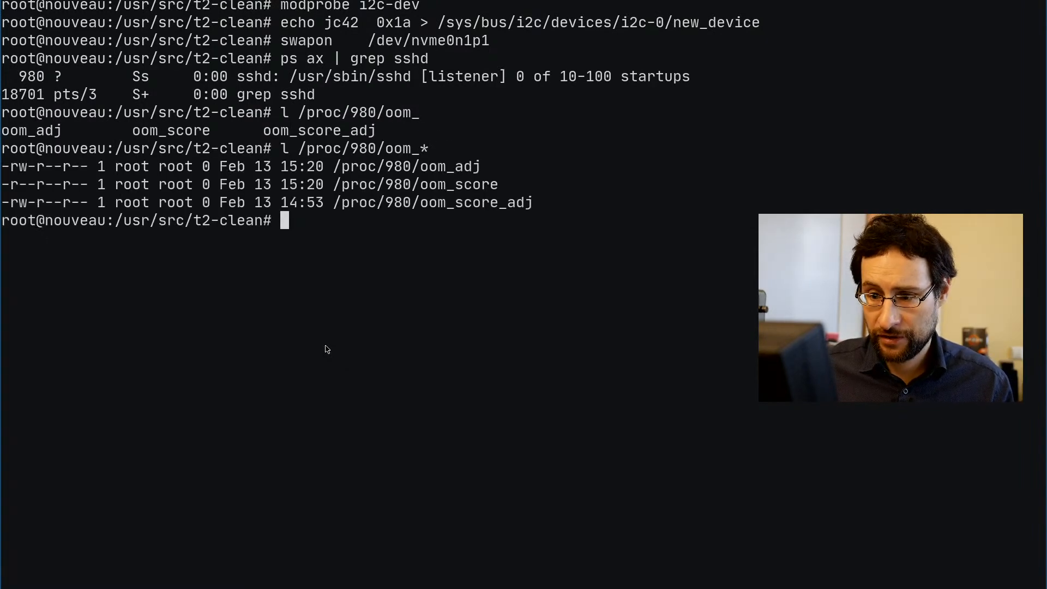
pyautogui.write('grep . /proc/980/oom_*')
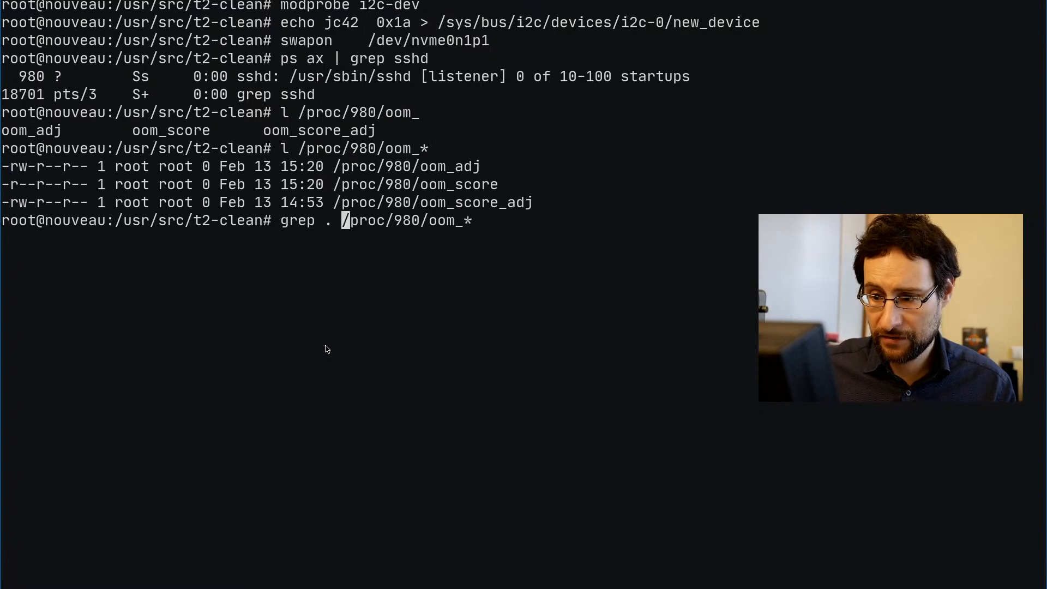